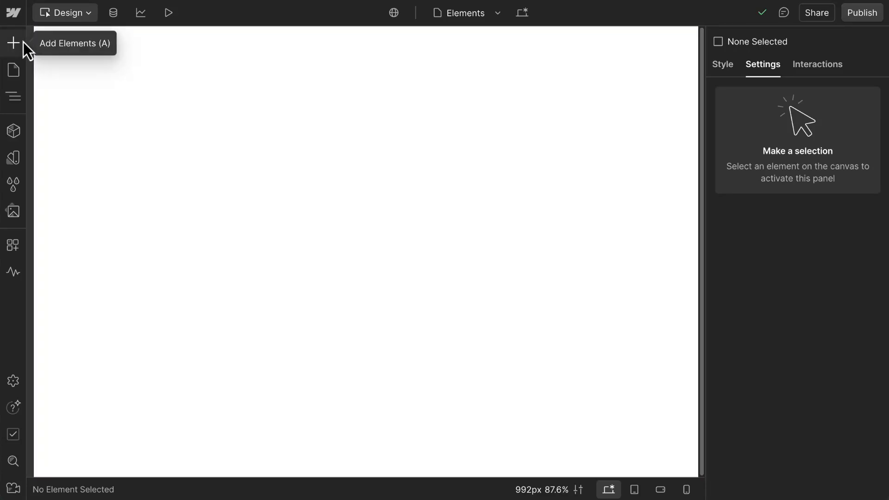
# Leave the Elements demo page and open the blank Home page.
pyautogui.click(12, 43)
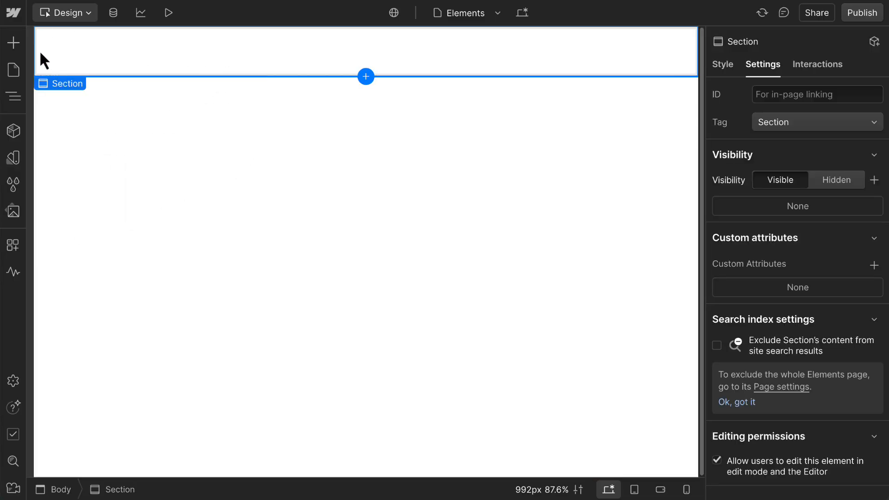
pyautogui.click(13, 42)
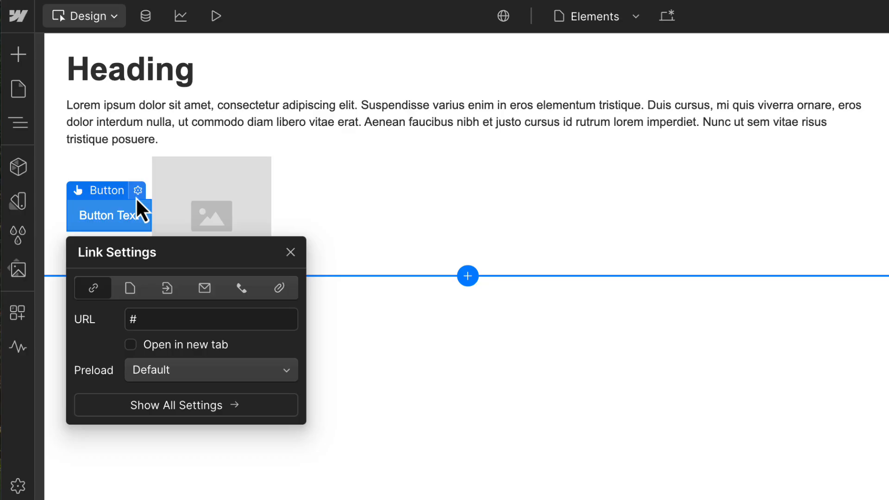
pyautogui.click(290, 253)
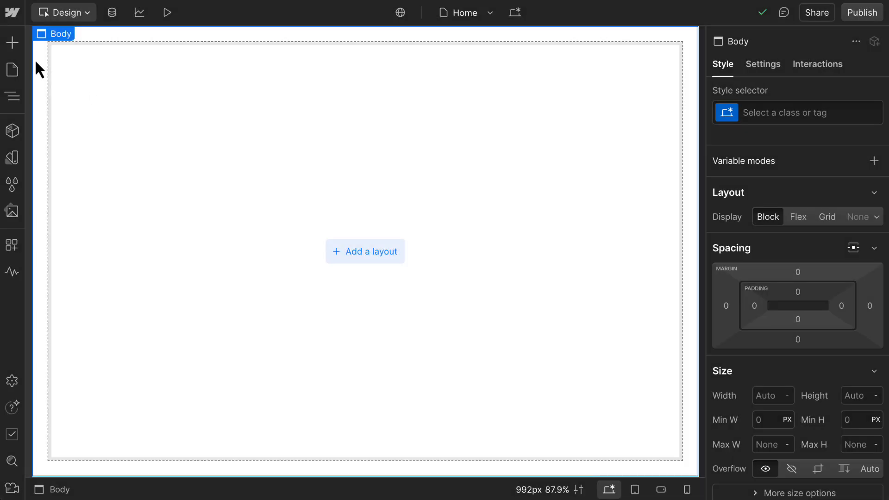
# Add a Section to the Home page body and nest a Container inside it.
pyautogui.click(13, 43)
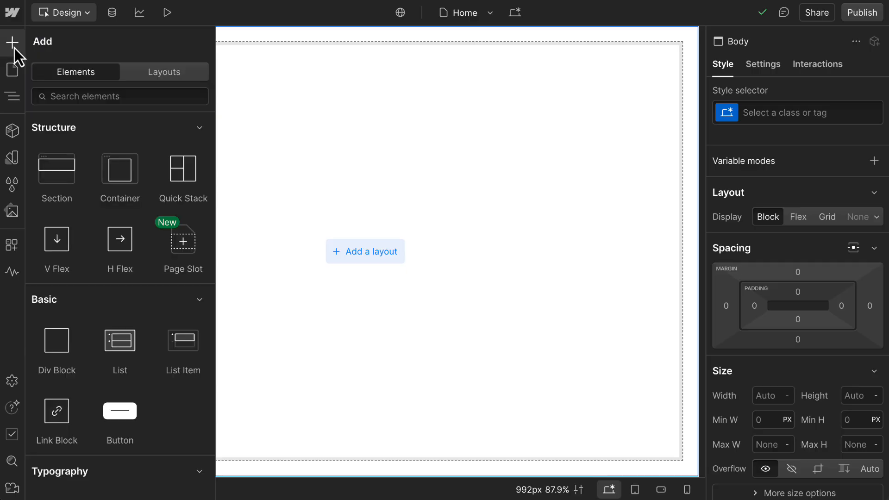
pyautogui.moveTo(57, 169)
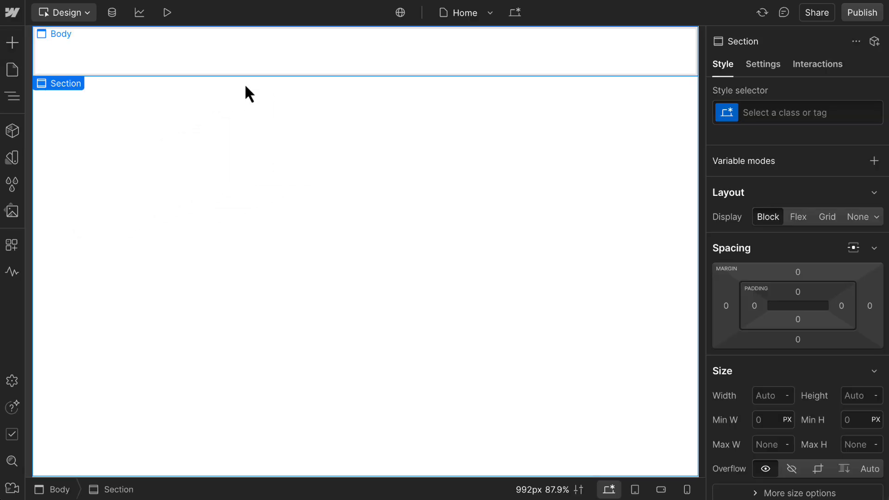
pyautogui.moveTo(12, 43)
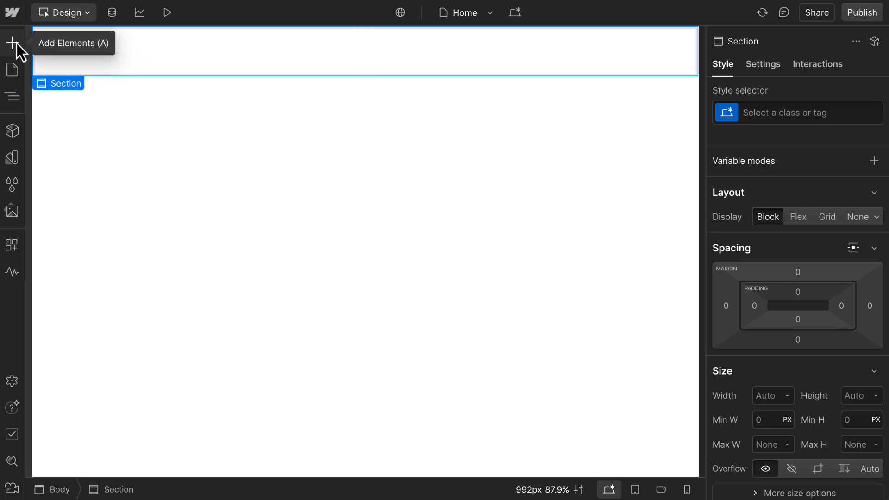
pyautogui.click(13, 42)
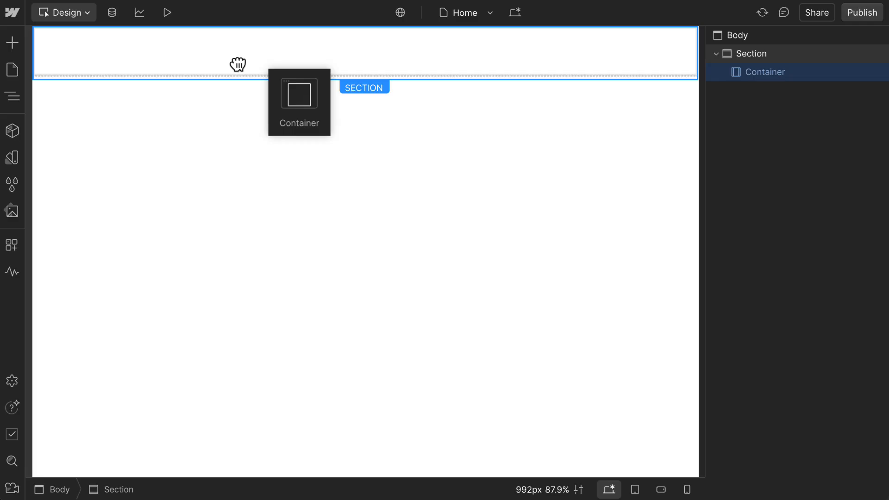
pyautogui.click(299, 102)
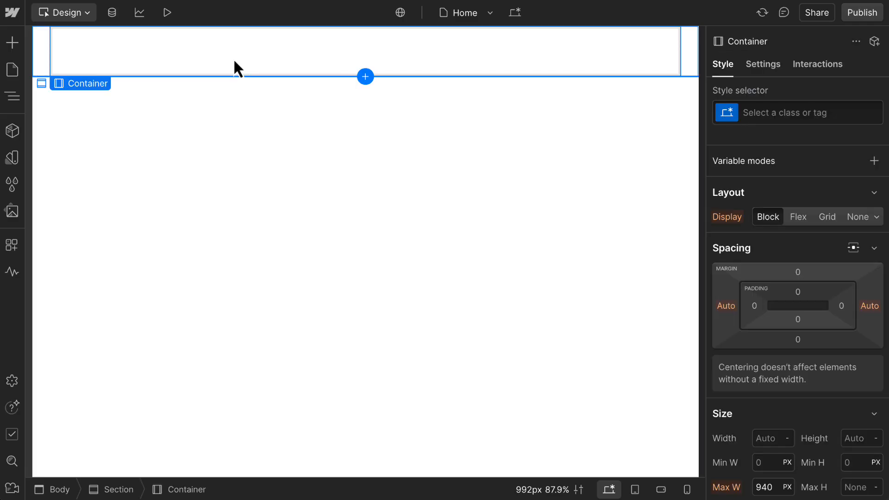
pyautogui.moveTo(11, 42)
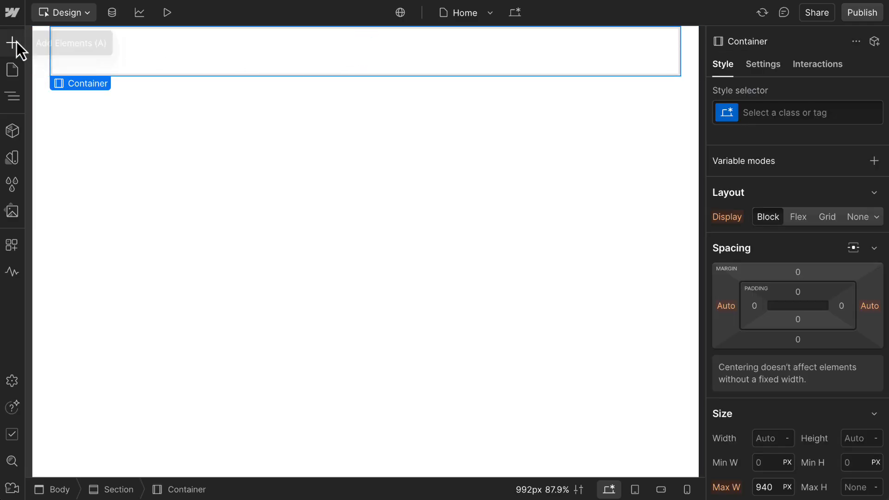
pyautogui.click(12, 42)
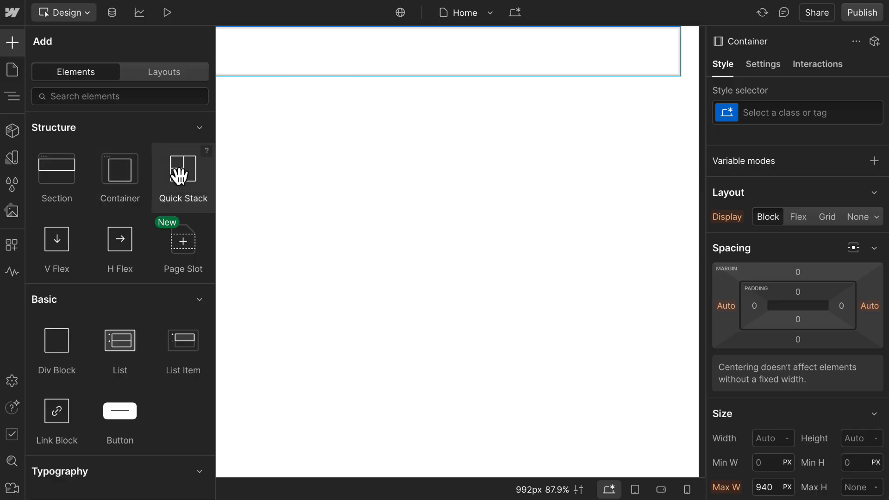
# Insert a Quick Stack into the Container and widen it to three columns.
pyautogui.click(182, 170)
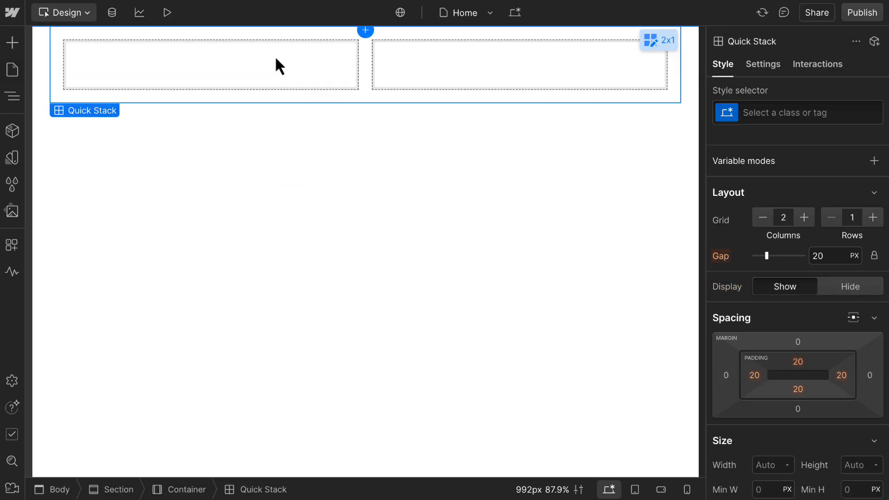
pyautogui.click(804, 217)
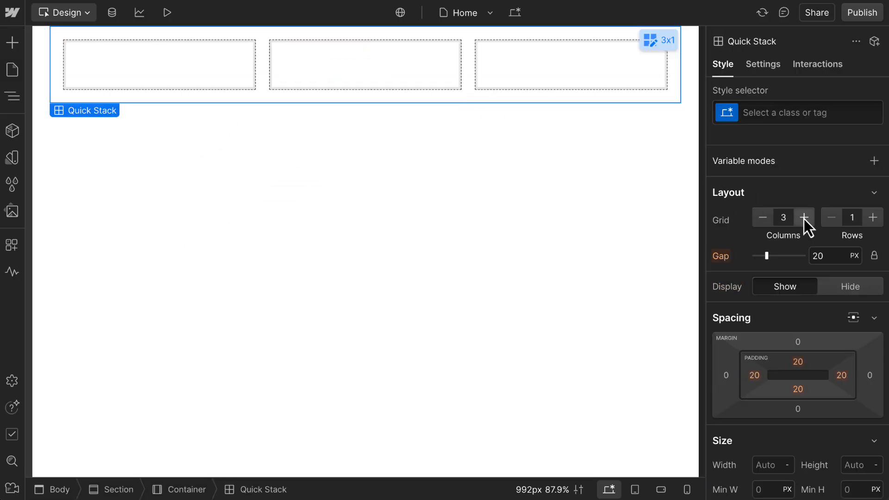
pyautogui.click(12, 43)
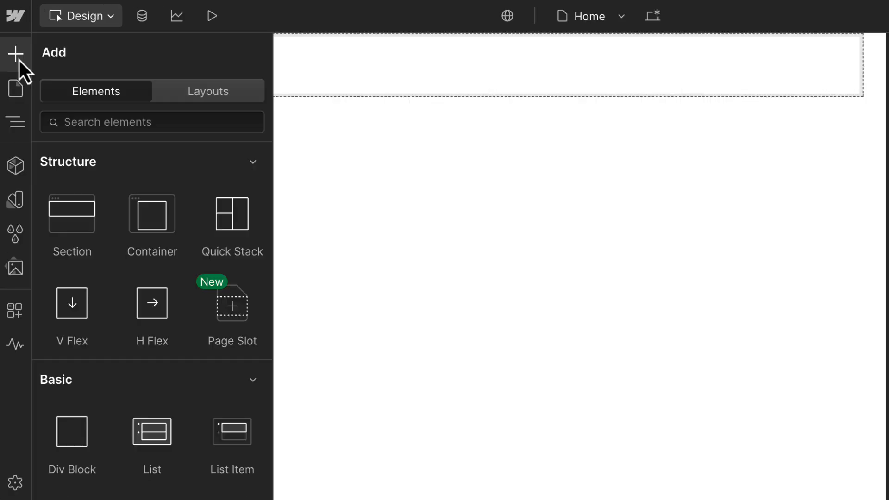
pyautogui.moveTo(71, 432)
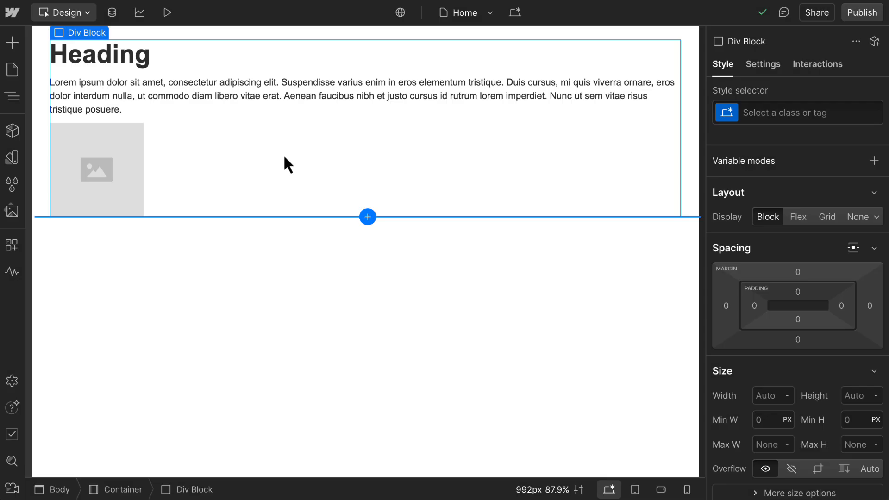
# Try flex row and column directions, then add an empty Div Block to the Container.
pyautogui.click(12, 96)
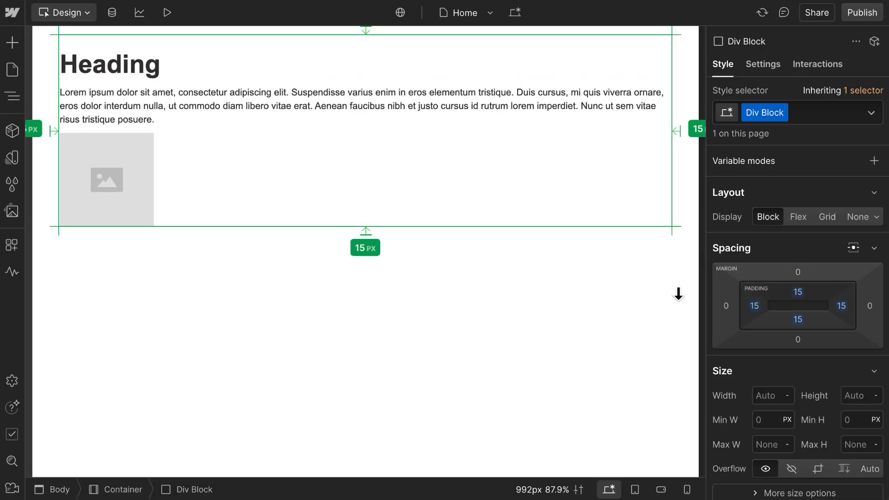
pyautogui.click(797, 216)
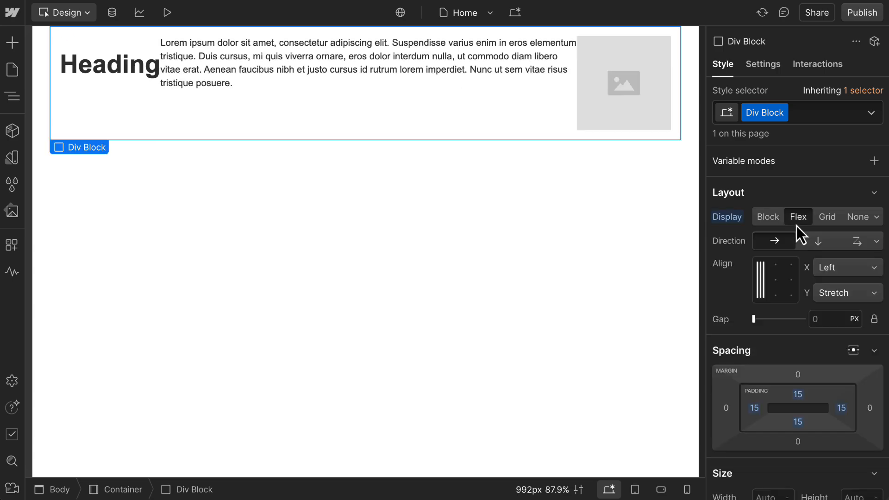
pyautogui.click(862, 240)
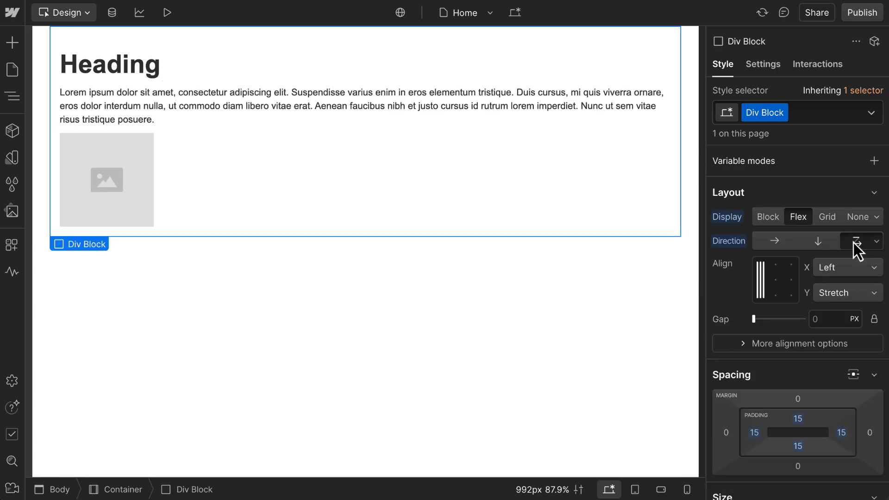
pyautogui.click(12, 96)
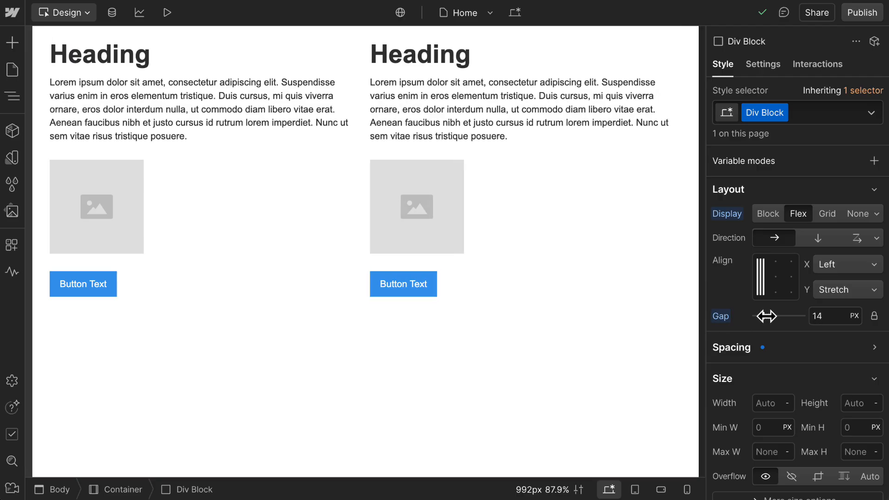
pyautogui.click(12, 43)
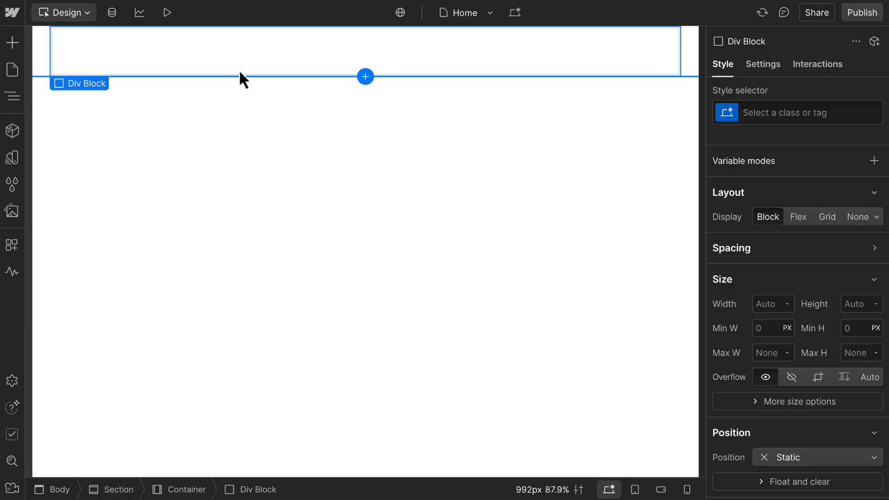
# Add the heading 'Zen in Your Pocket' to the Div Block, trying H2 before keeping H1.
pyautogui.click(12, 43)
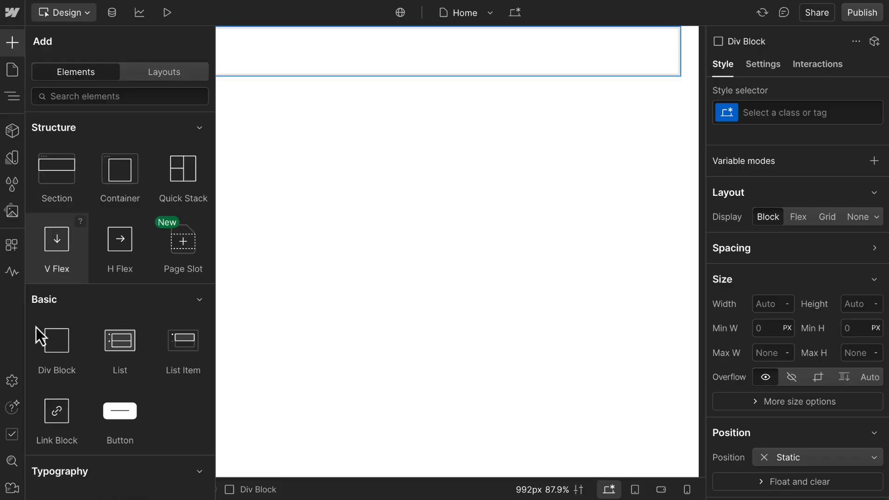
pyautogui.scroll(-3)
pyautogui.write('Zen in Your Pock')
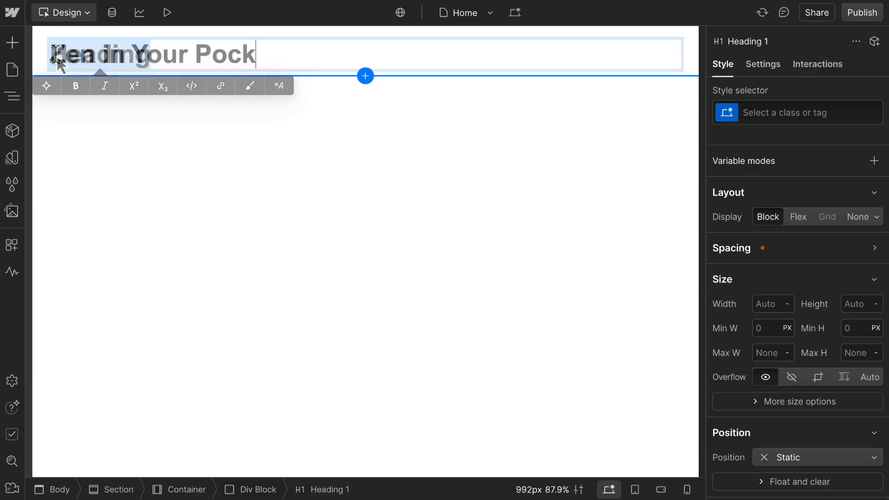
pyautogui.click(119, 33)
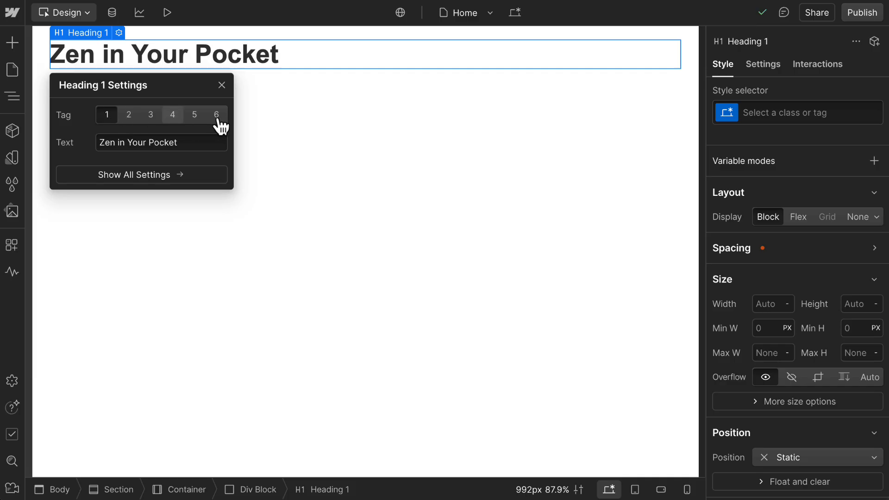
pyautogui.click(763, 64)
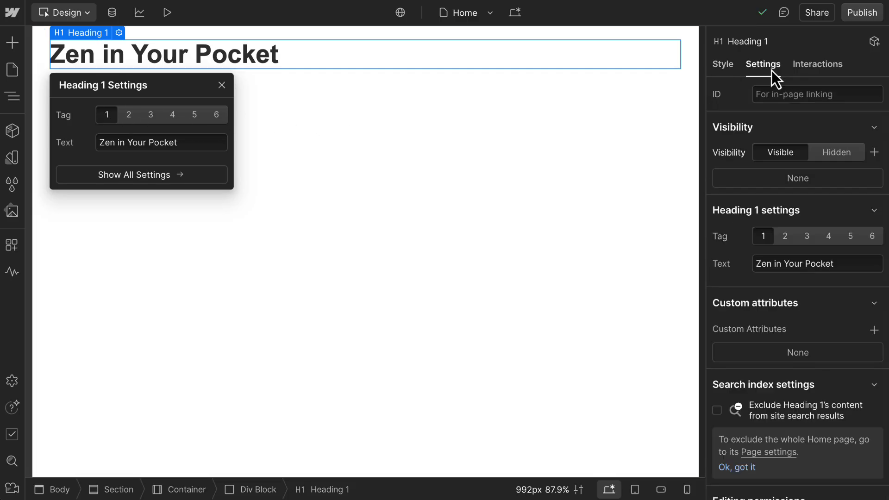
pyautogui.click(785, 236)
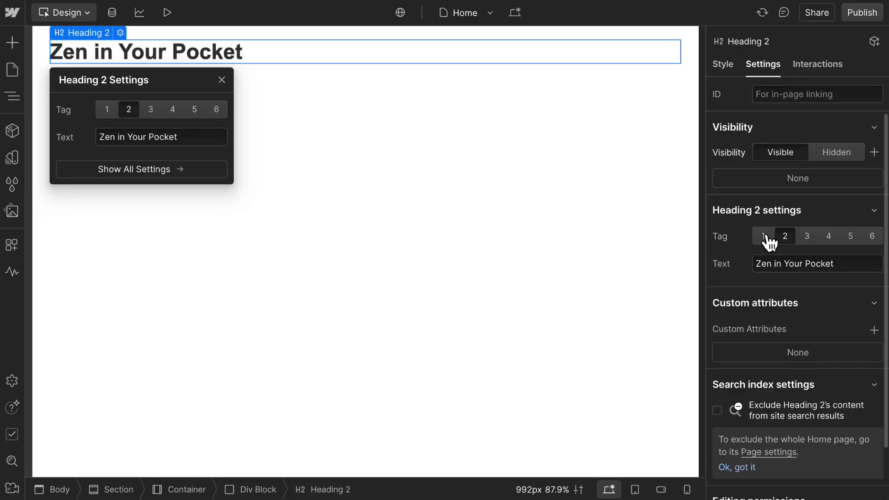
pyautogui.click(764, 236)
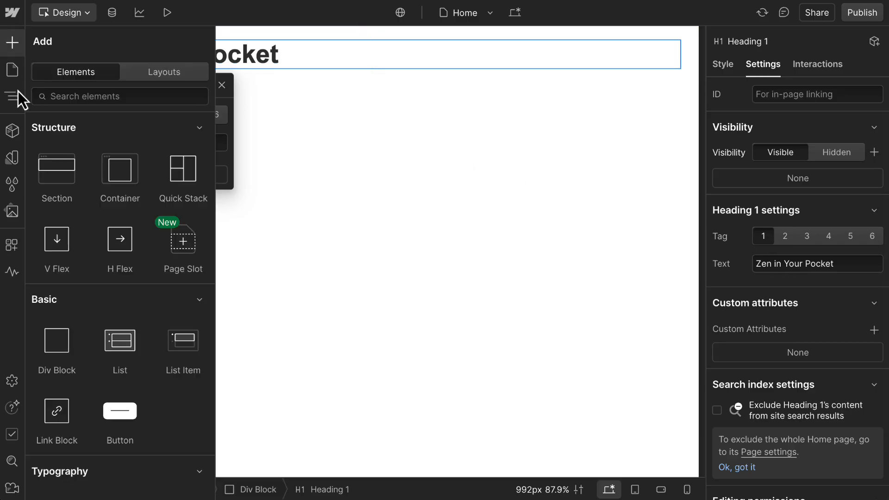
# Write the Pocket Zen intro paragraph and move it into the Div Block under Heading 1.
pyautogui.scroll(-3)
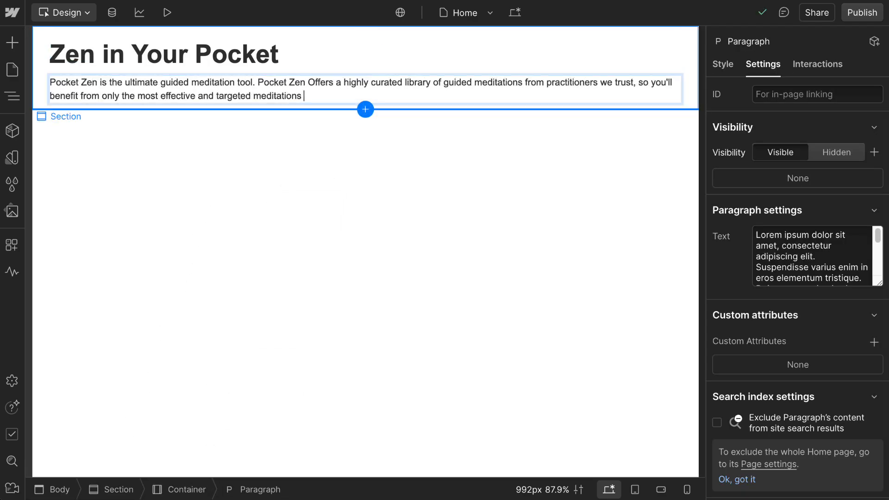
pyautogui.write('possible.')
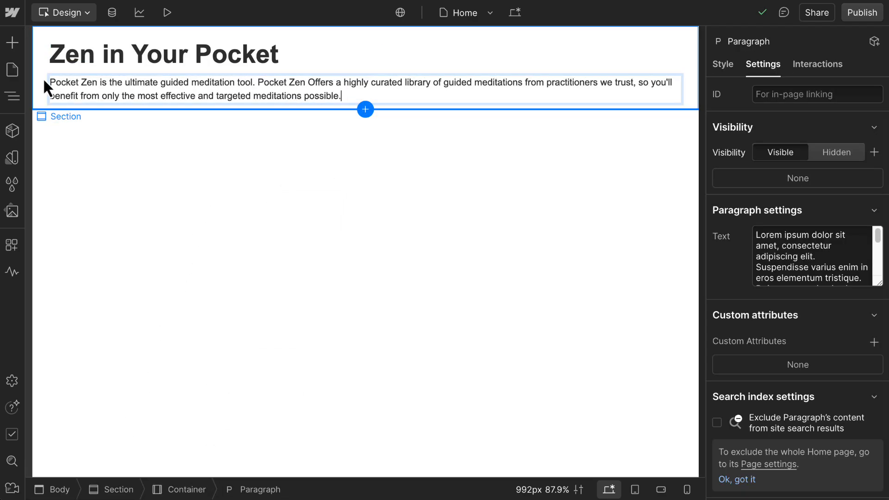
pyautogui.moveTo(11, 96)
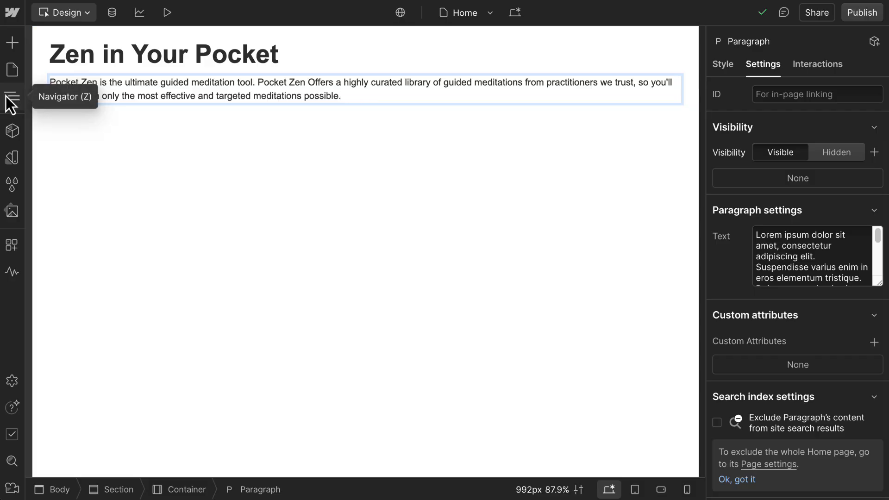
pyautogui.click(12, 96)
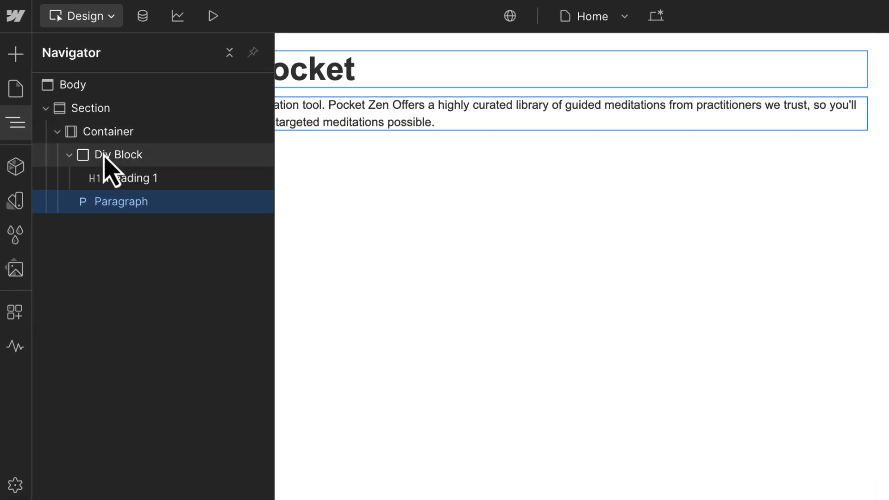
pyautogui.moveTo(119, 202); pyautogui.dragTo(120, 177)
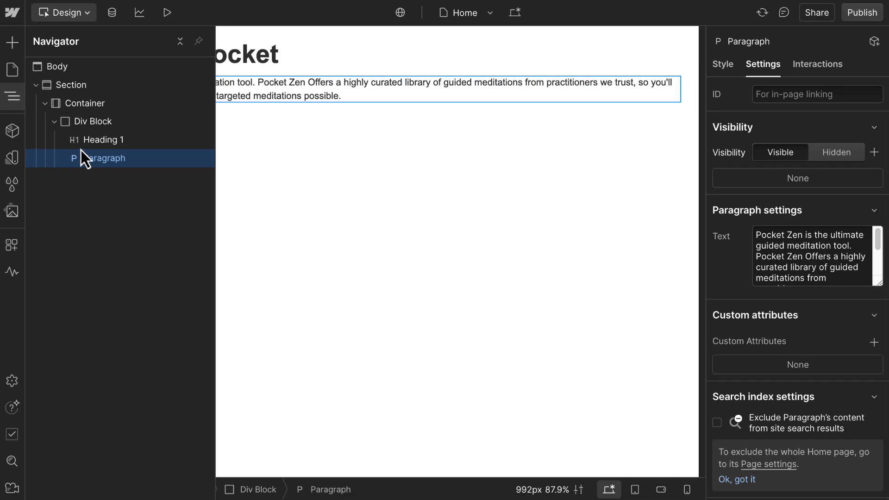
pyautogui.click(12, 42)
pyautogui.write('Start Your Free Lesson')
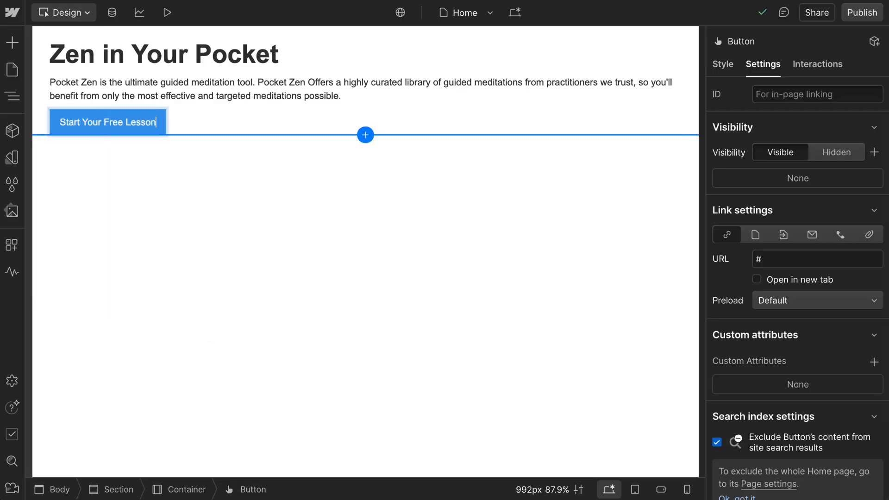
pyautogui.moveTo(136, 121)
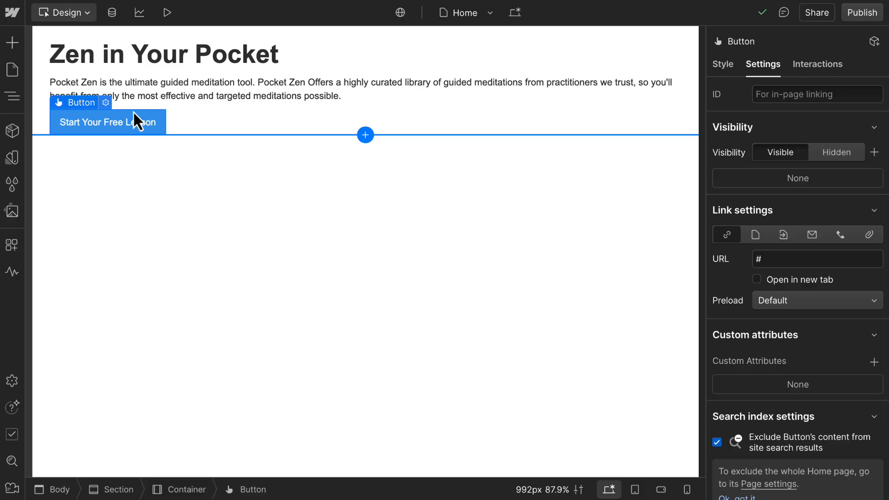
# Add a 'Start Your Free Lesson' button and review its link settings.
pyautogui.click(105, 103)
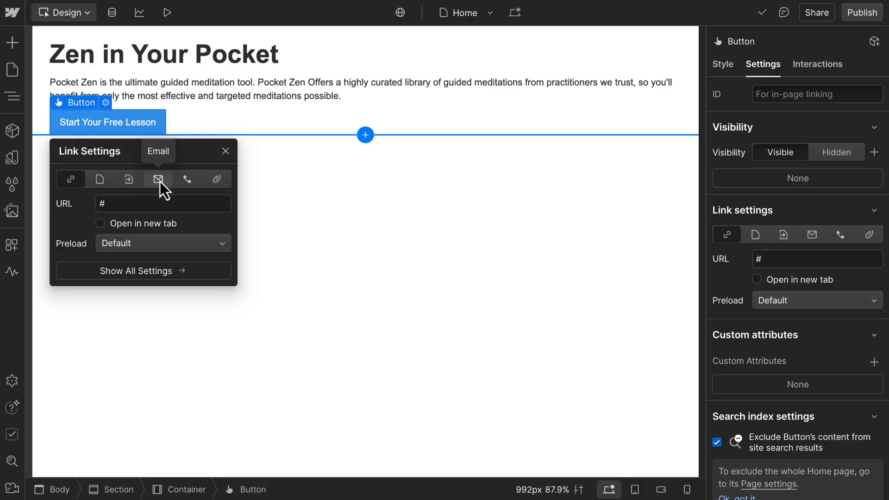
pyautogui.click(12, 42)
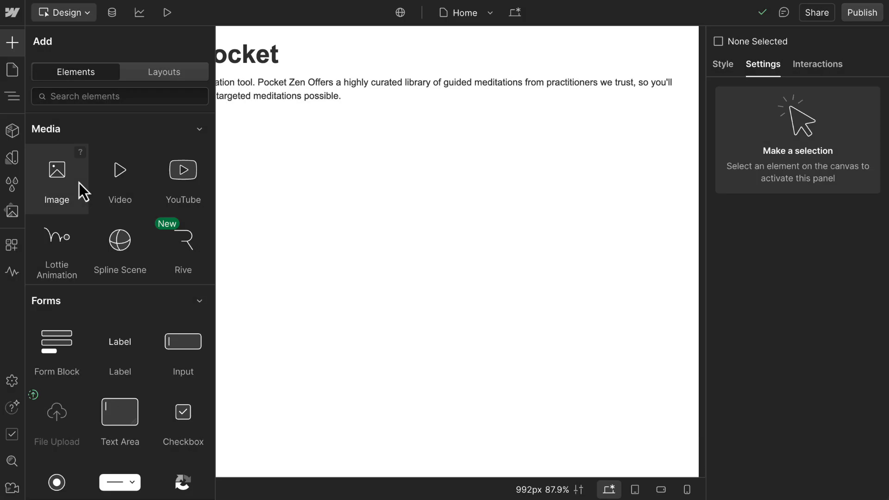
# Add an image to the hero and replace the placeholder with the Home hero phone mockup.
pyautogui.click(57, 170)
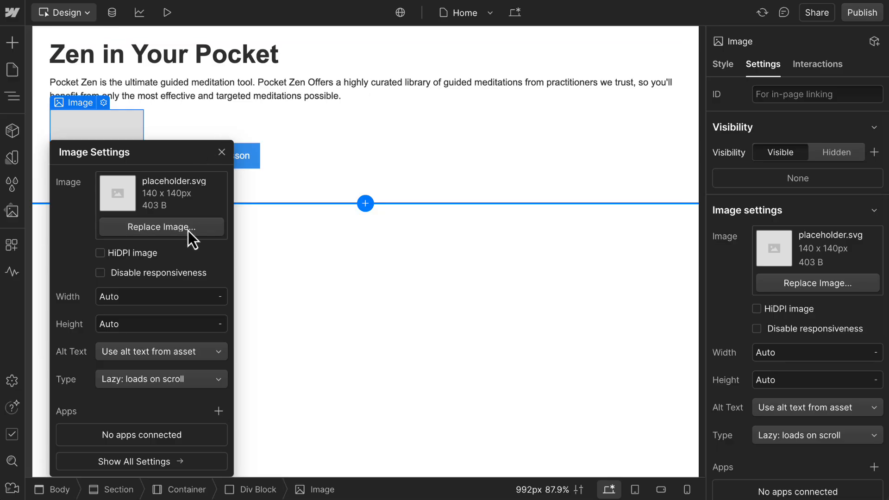
pyautogui.click(161, 227)
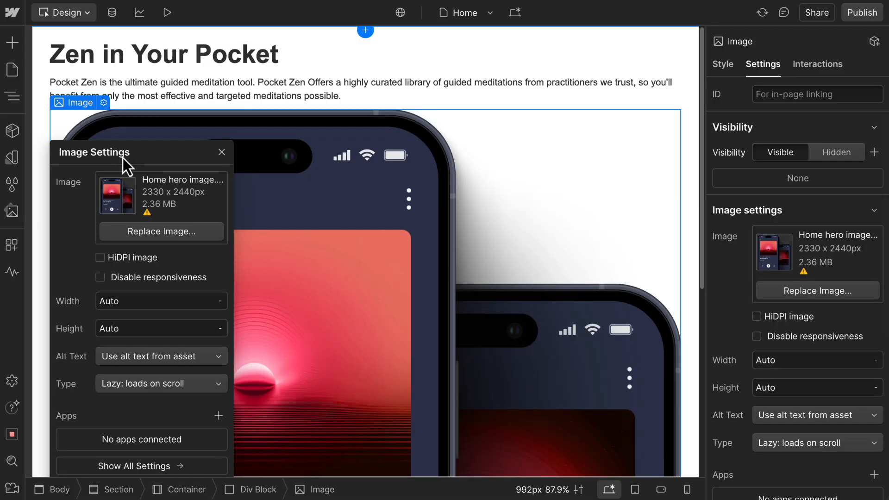
pyautogui.click(223, 152)
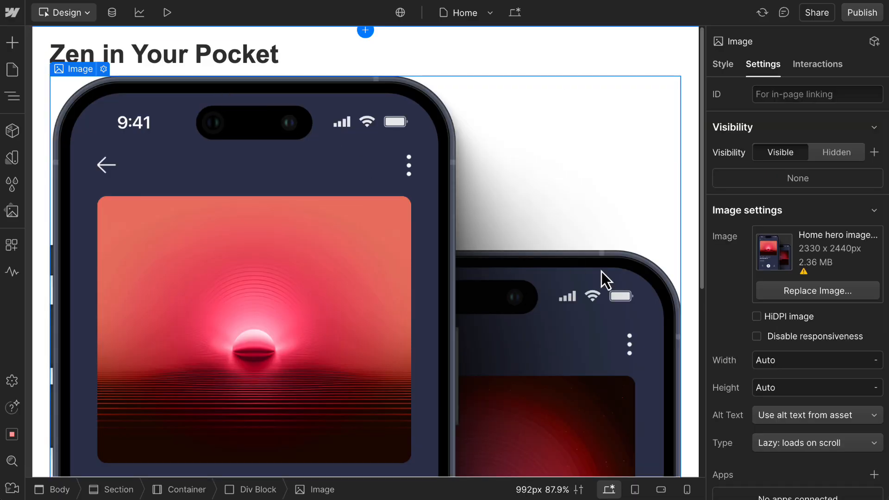
pyautogui.moveTo(720, 74)
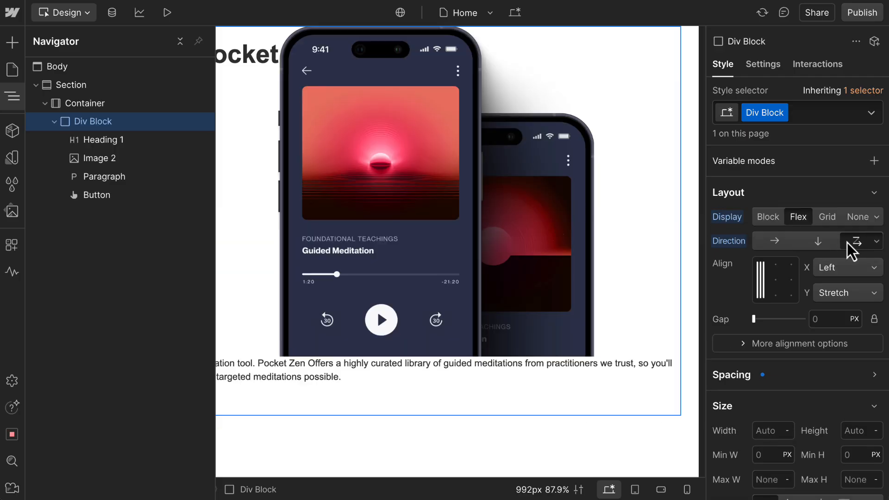
# Set the hero block's flex direction and drop a YouTube embed below the hero content.
pyautogui.click(13, 42)
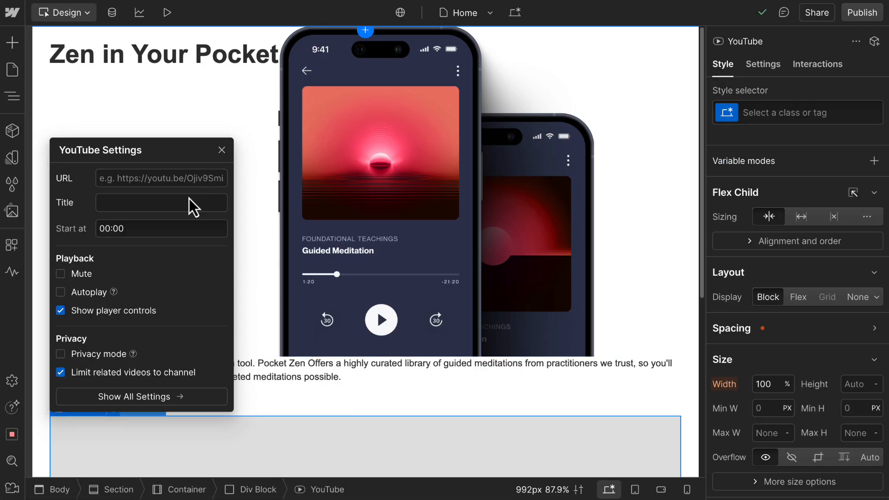
pyautogui.moveTo(73, 324)
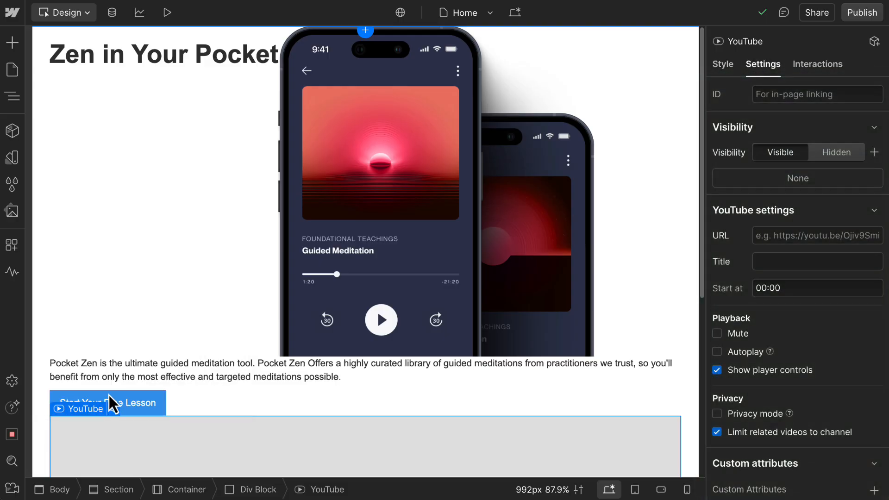
pyautogui.click(12, 43)
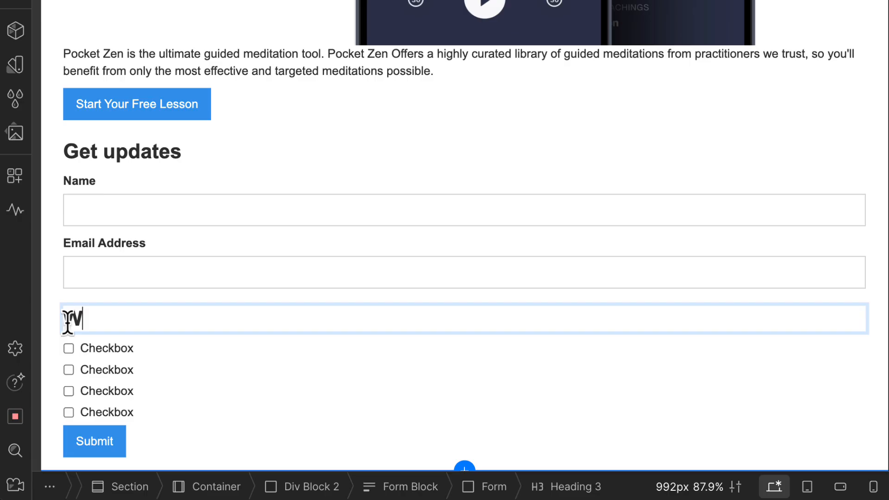
# Add the 'What are you most interested in?' form heading and set the error message to 'Please try again.'.
pyautogui.write('What are you most interes')
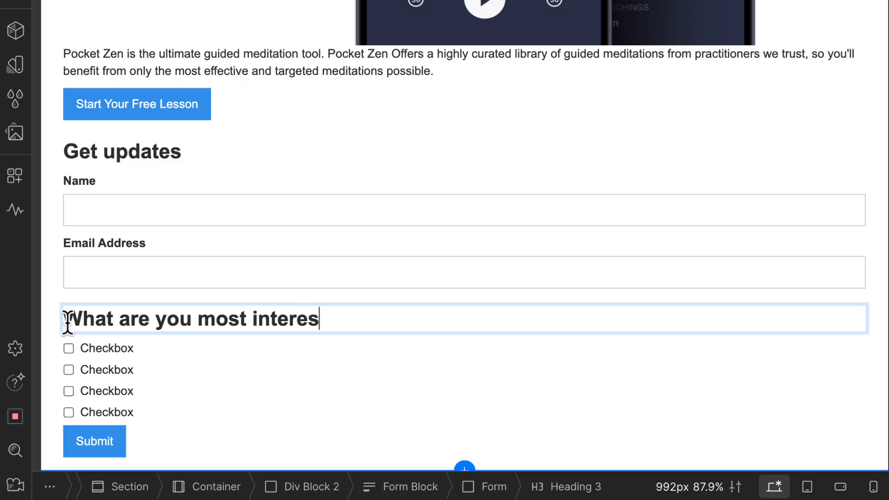
pyautogui.write('ted in?')
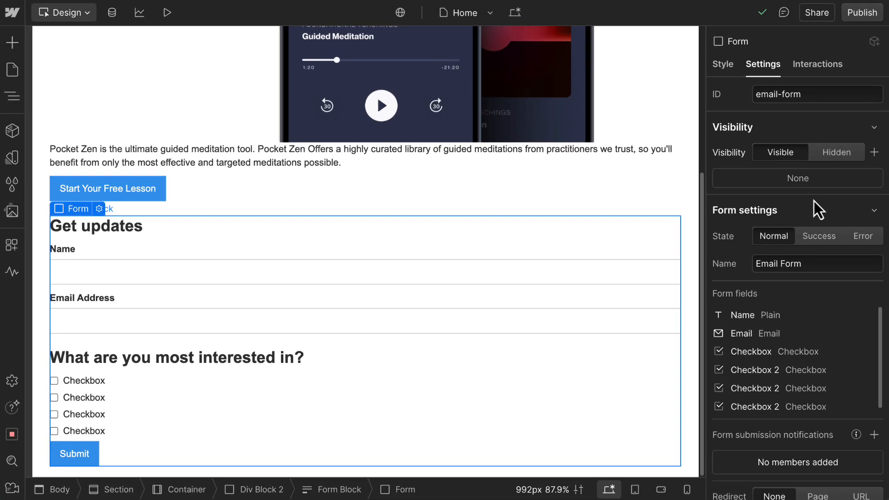
pyautogui.moveTo(797, 235)
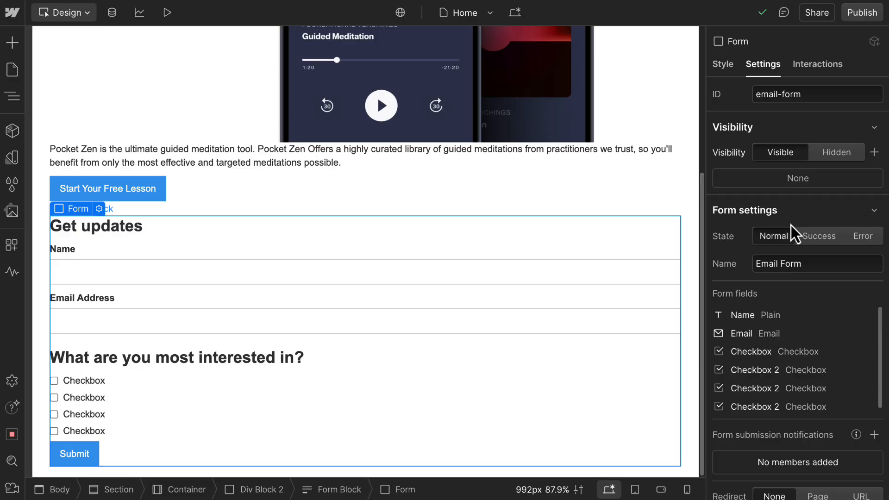
pyautogui.click(818, 236)
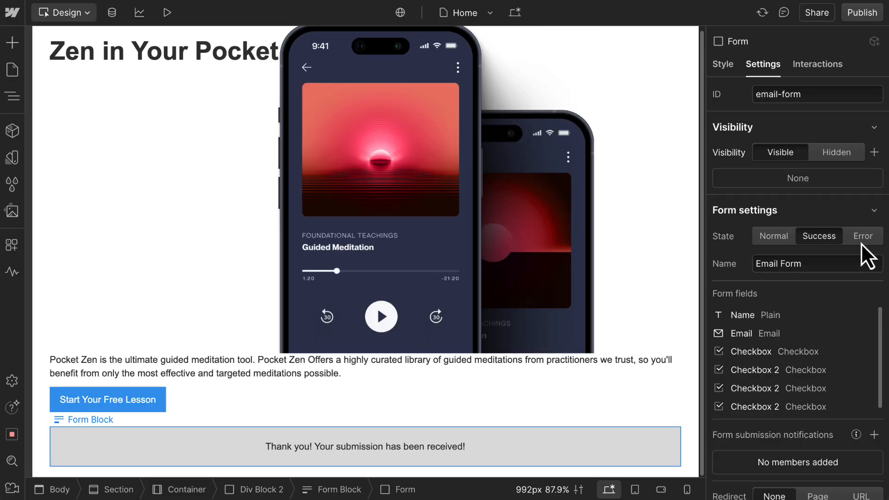
pyautogui.click(862, 236)
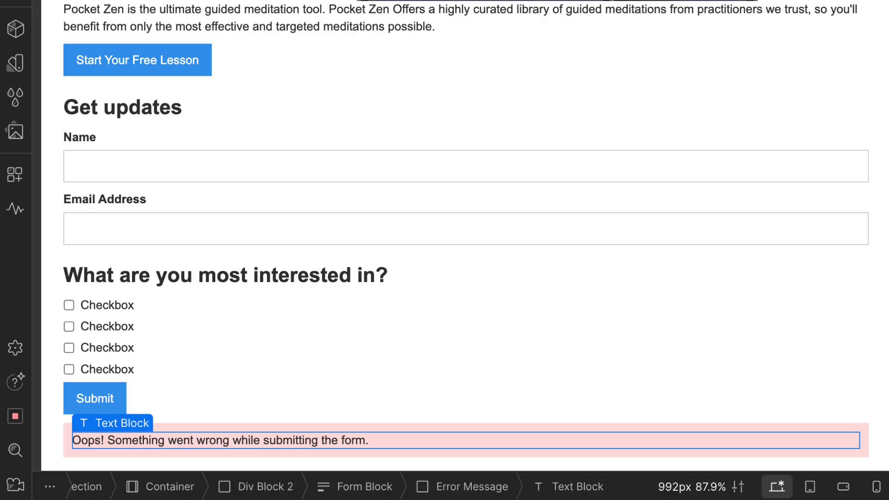
pyautogui.write('Please try again.')
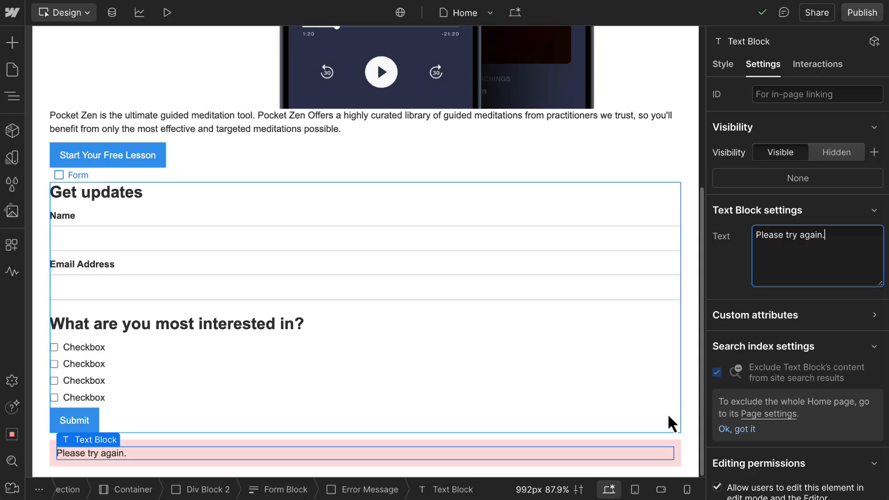
pyautogui.click(77, 175)
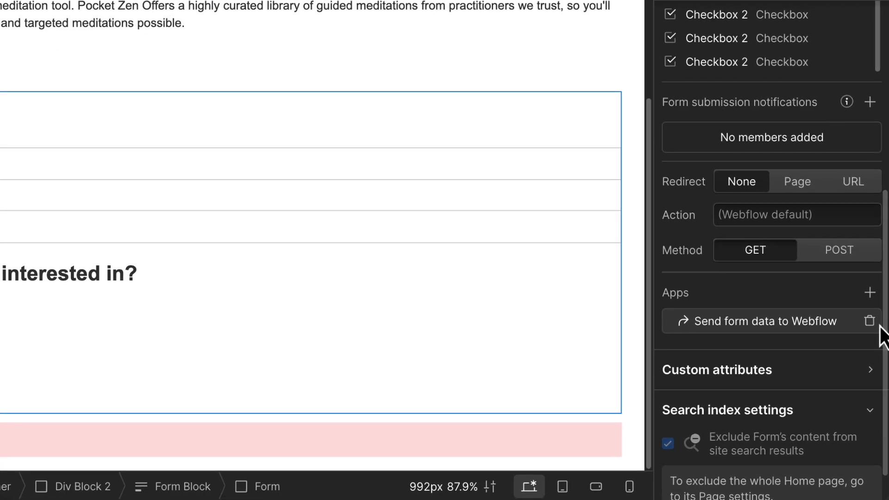
# Redirect form submissions to the Home page and place a Navbar in the hero Div Block.
pyautogui.click(796, 181)
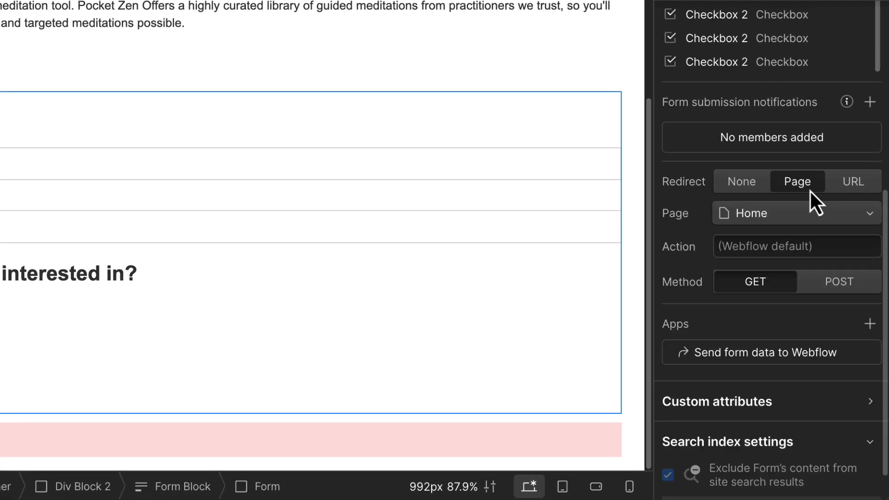
pyautogui.click(852, 181)
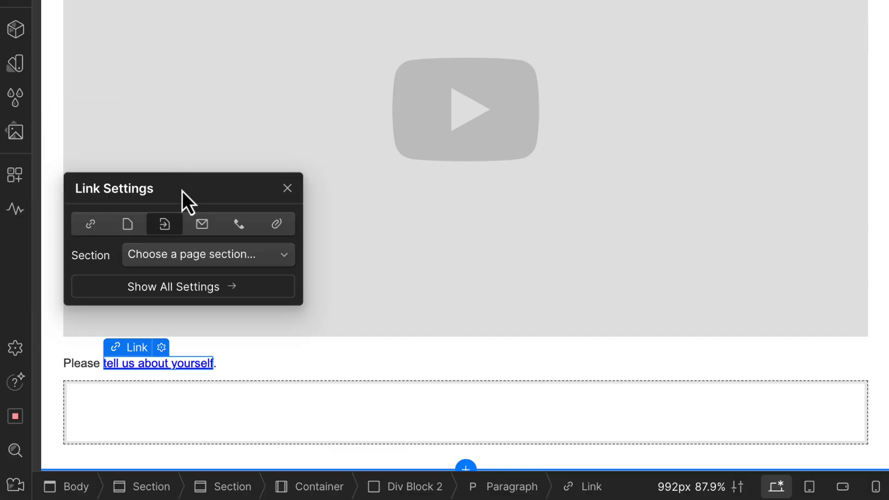
pyautogui.click(208, 255)
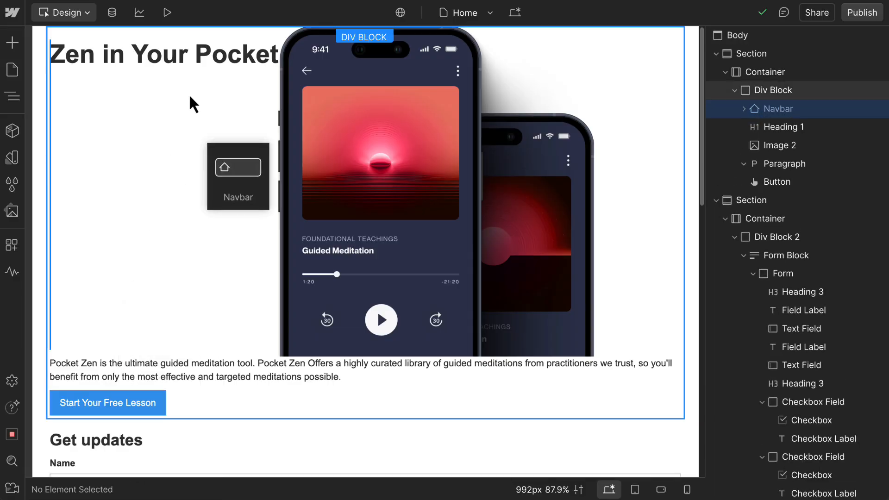
# Drop the Navbar into the hero block and keep its menu type as Drop Down.
pyautogui.click(238, 167)
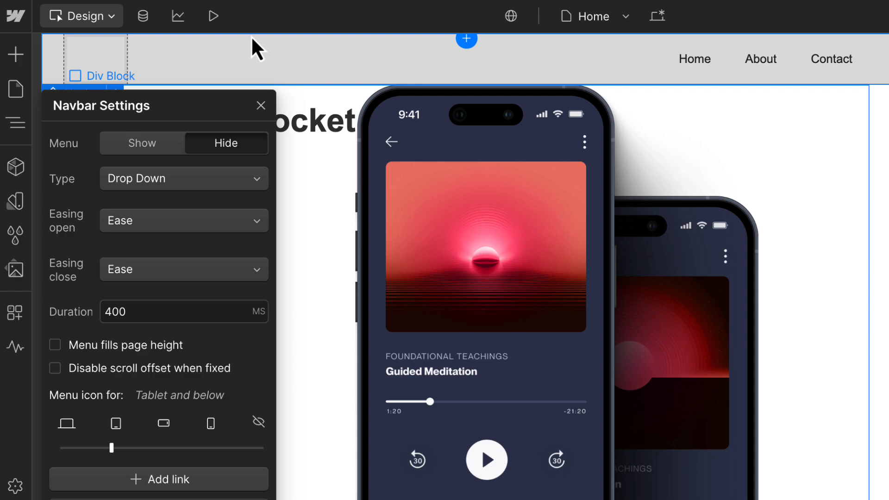
pyautogui.click(183, 178)
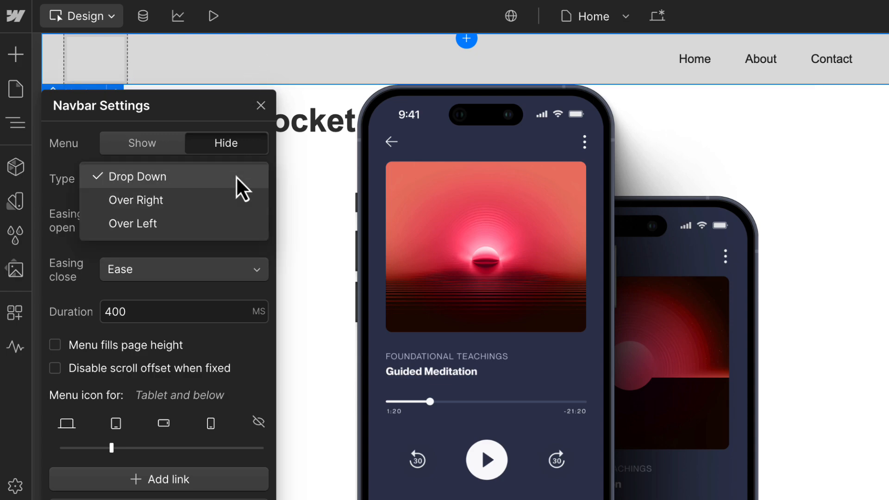
pyautogui.click(138, 177)
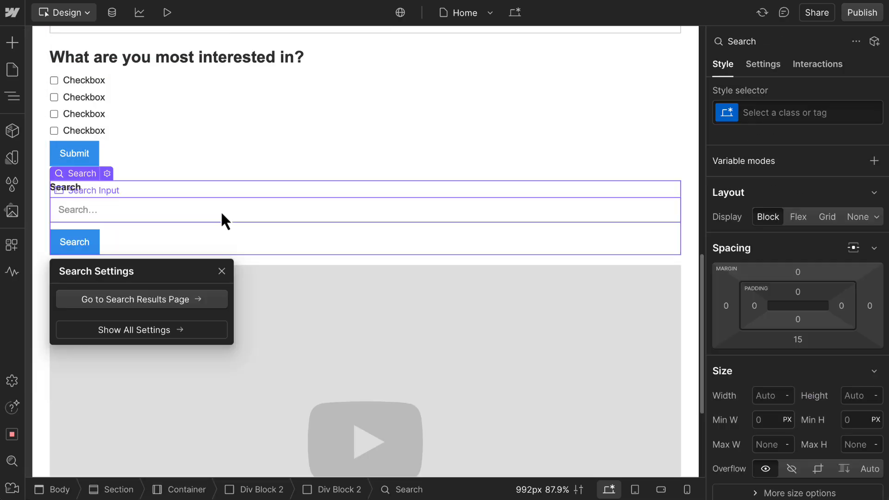
# Set the search placeholder to 'Find the perfect course.' and preview the Search Results page.
pyautogui.click(92, 190)
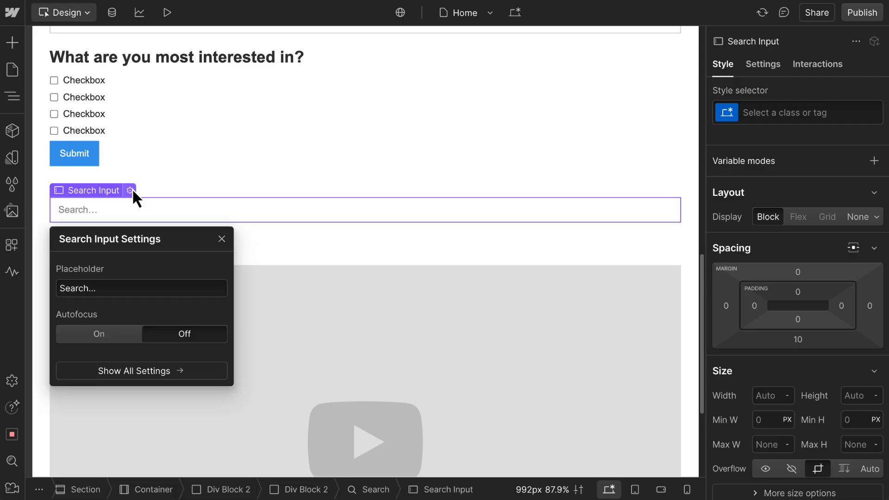
pyautogui.write('Find the perfect course.')
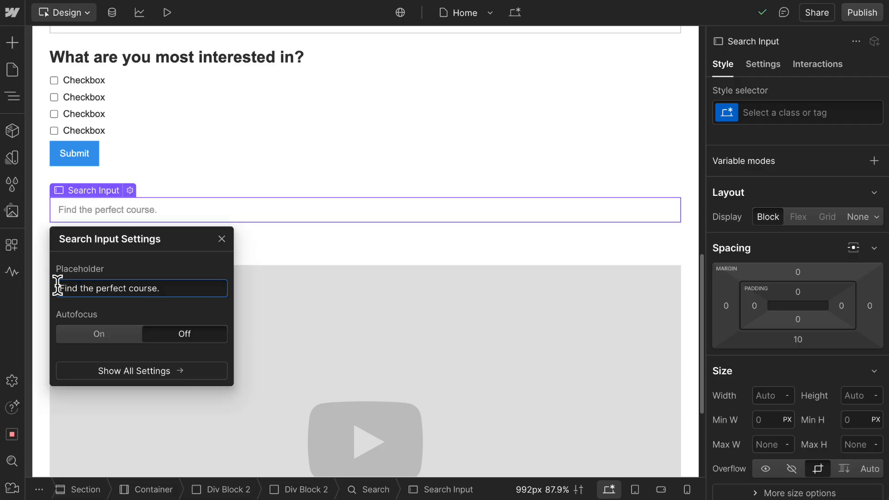
pyautogui.click(12, 70)
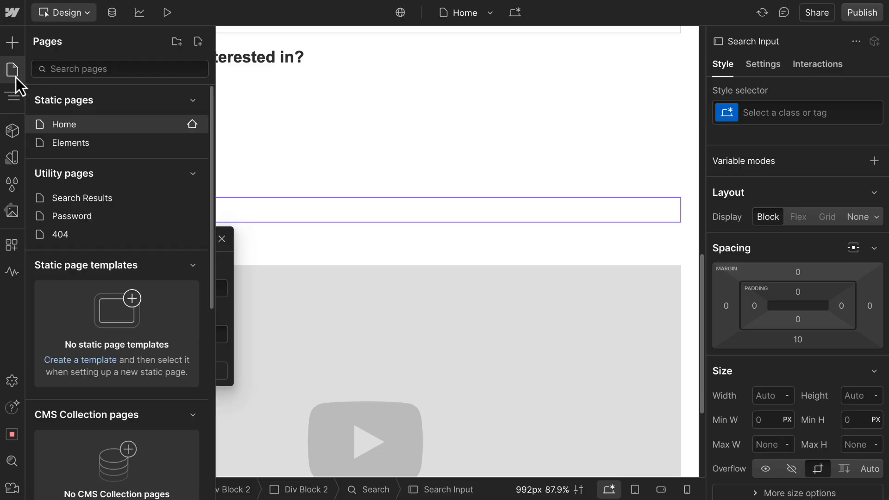
pyautogui.moveTo(83, 198)
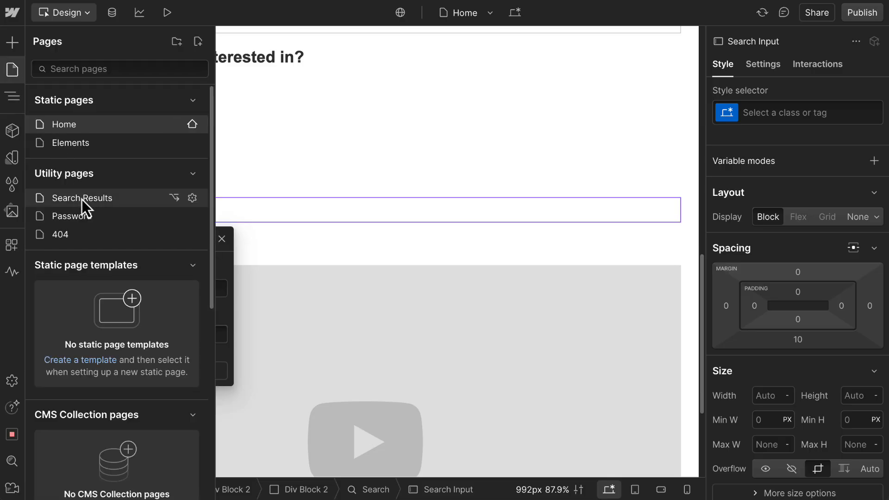
pyautogui.click(83, 198)
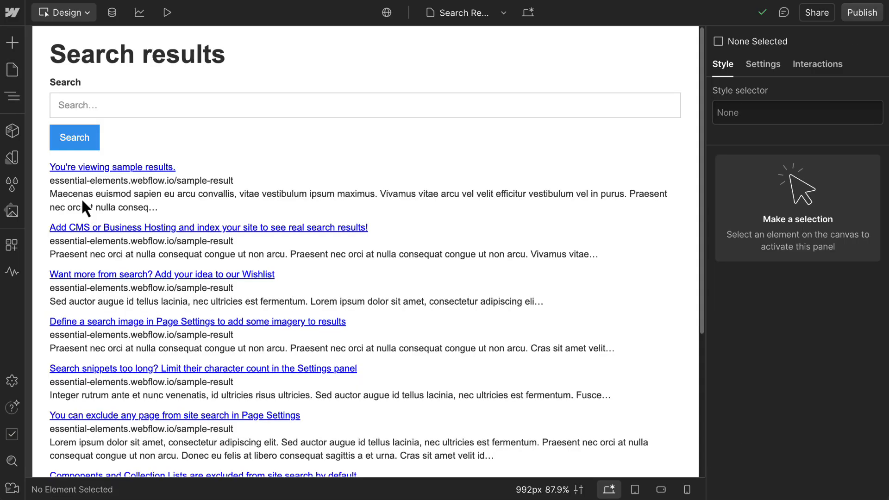
pyautogui.click(11, 42)
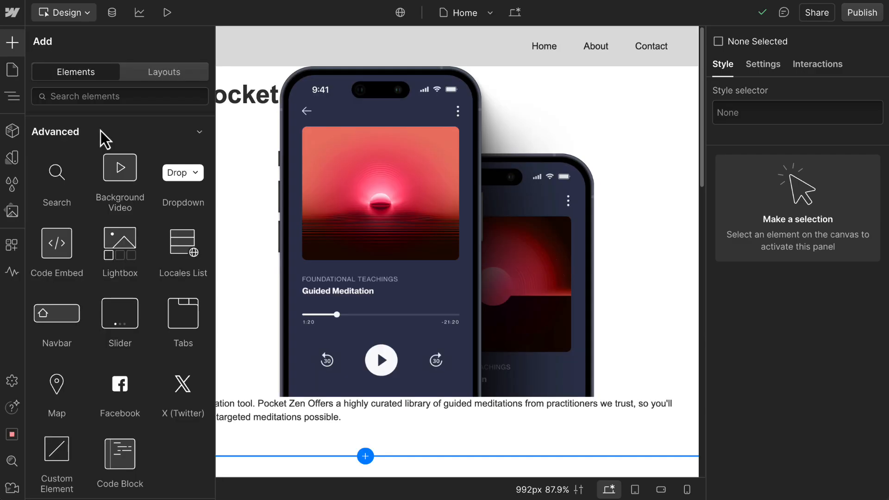
pyautogui.moveTo(57, 243)
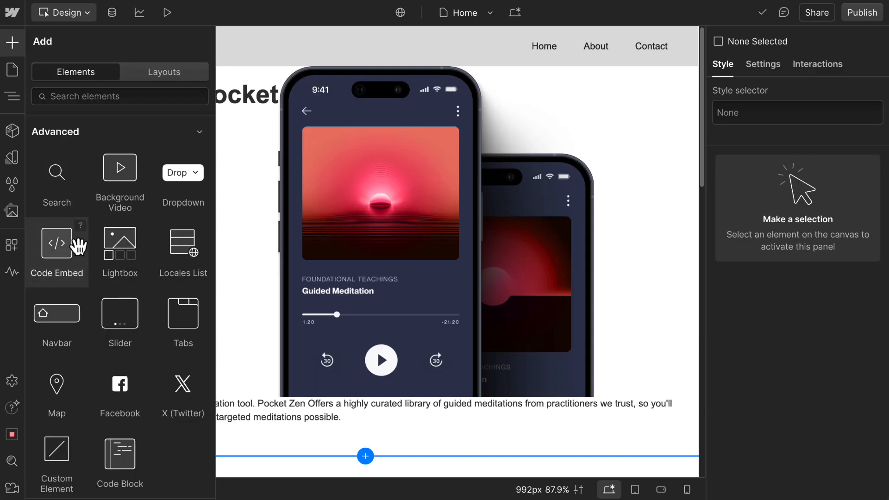
# Add a Code Embed holding the demo chatbot script and save it.
pyautogui.click(57, 244)
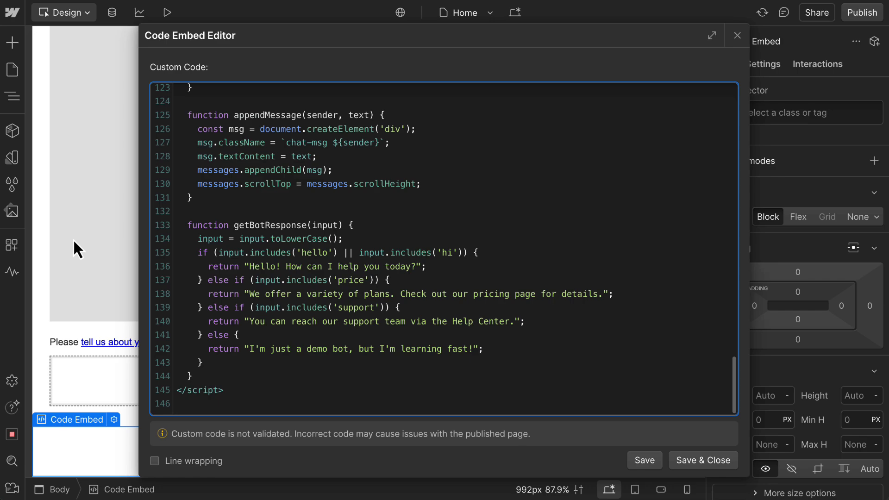
pyautogui.click(178, 403)
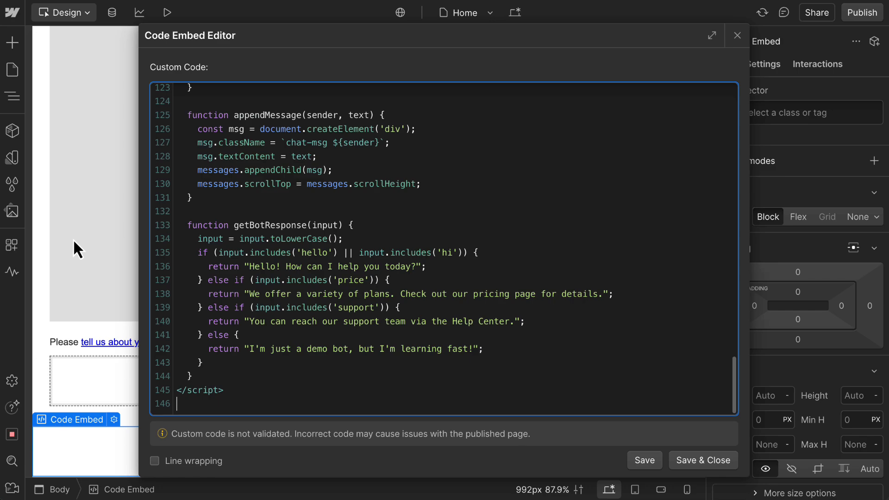
pyautogui.click(738, 36)
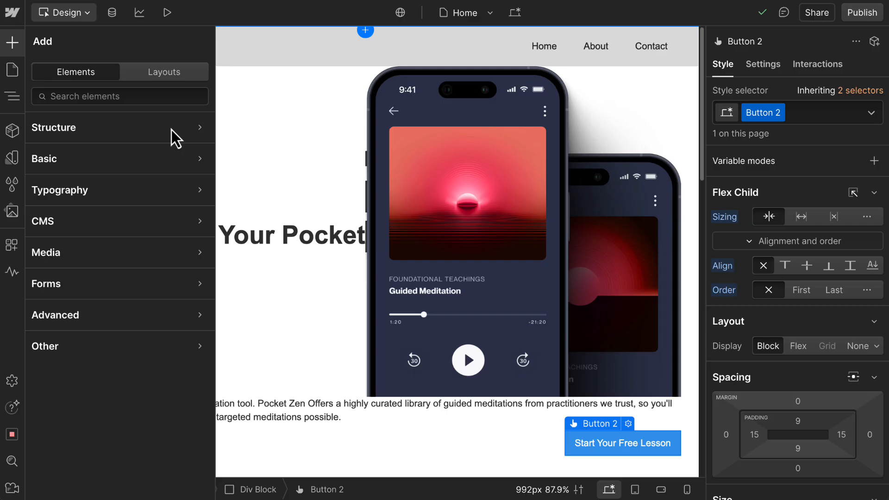
# Show Advanced elements like Slider, Tabs and Map, plus the Start Your Free Lesson button settings.
pyautogui.click(56, 316)
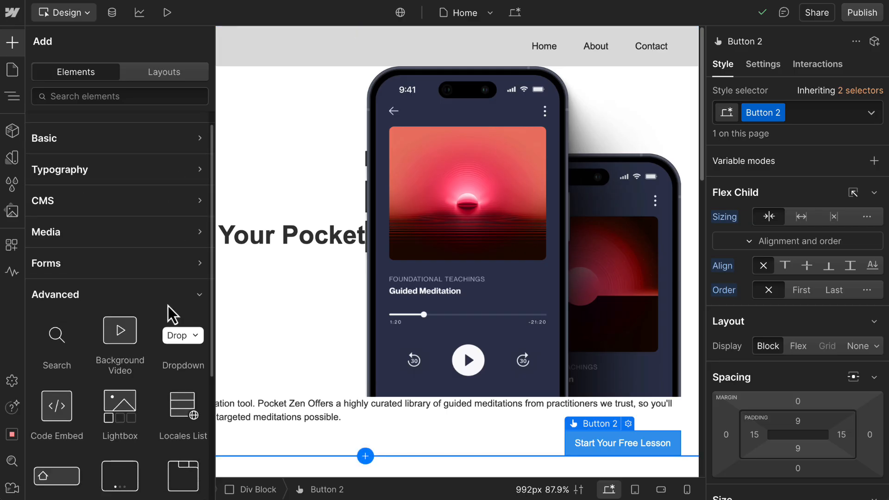
pyautogui.scroll(-3)
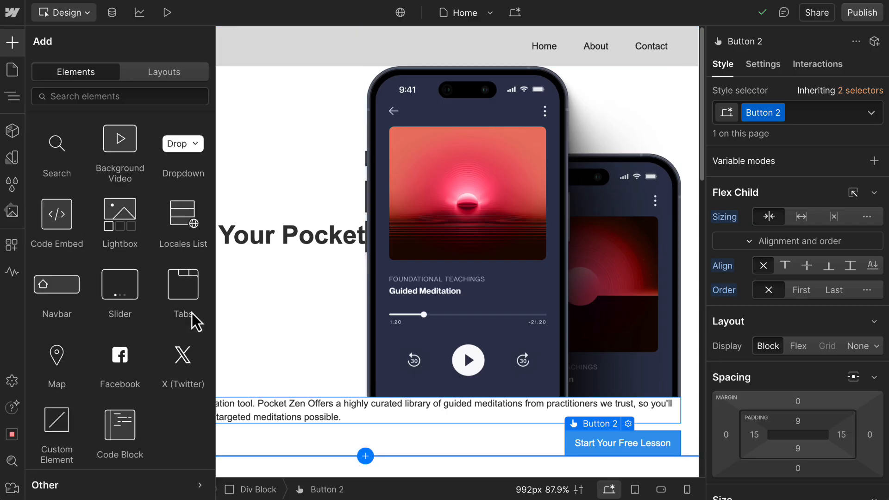
pyautogui.click(628, 424)
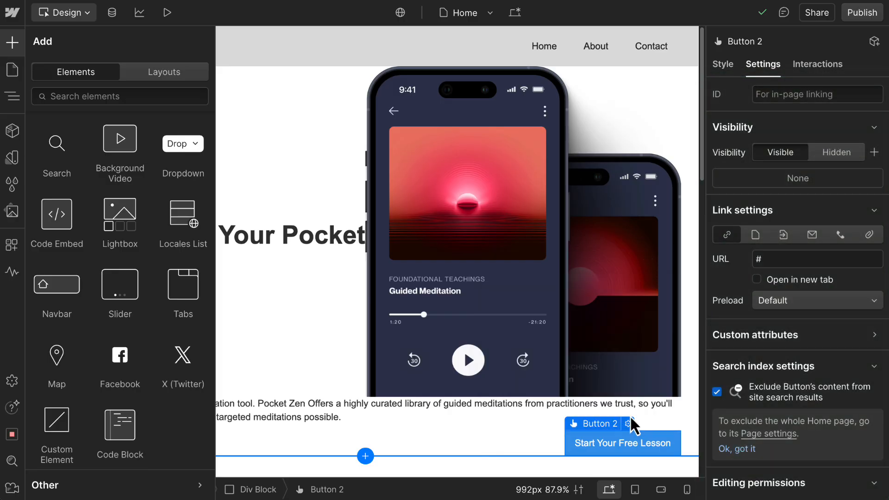
pyautogui.moveTo(312, 331)
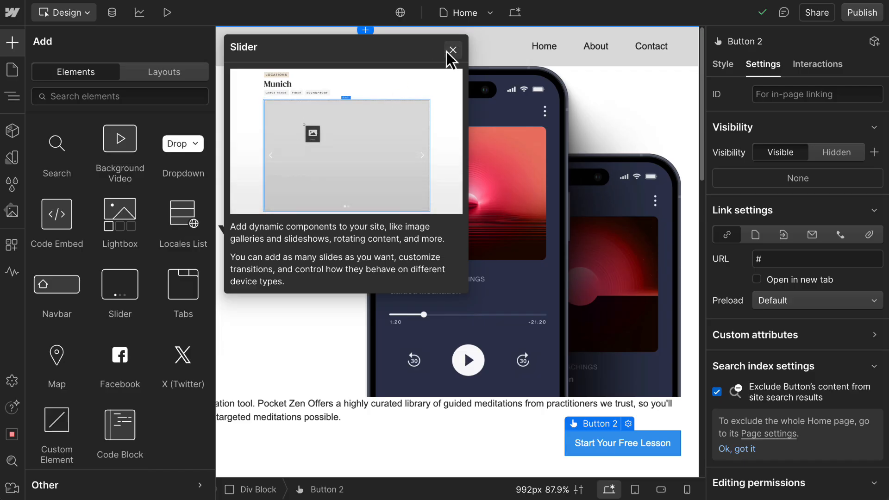
pyautogui.click(452, 50)
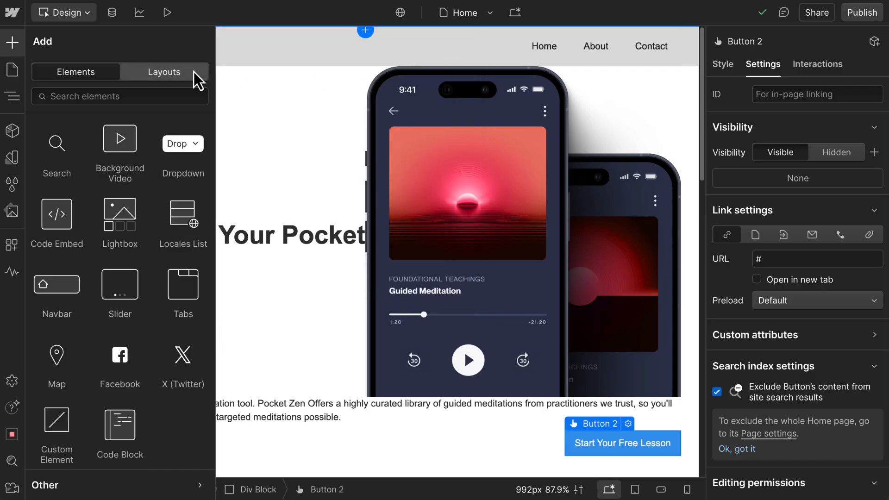
# Insert the Logos Title Large client logos layout below the hero.
pyautogui.click(164, 71)
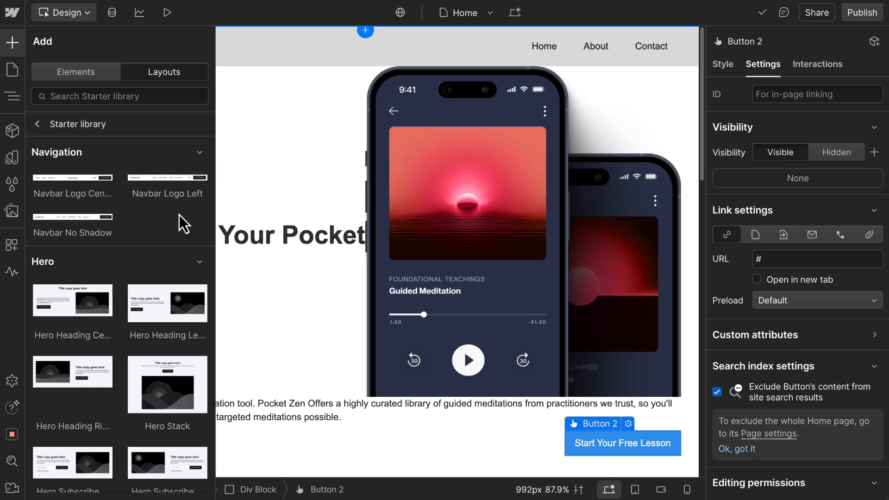
pyautogui.scroll(-3)
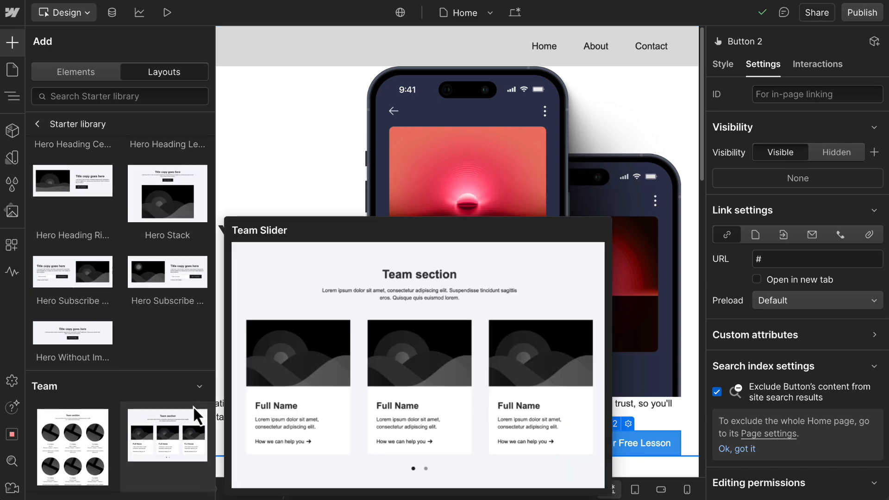
pyautogui.scroll(-3)
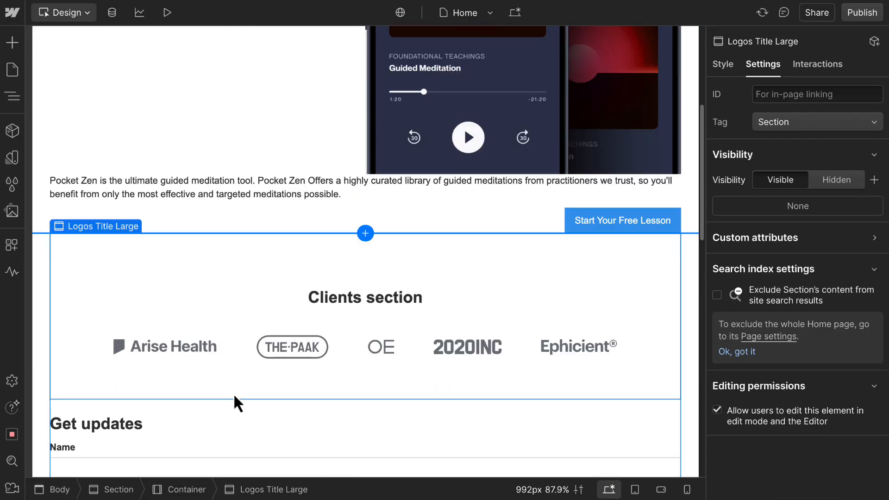
pyautogui.click(12, 42)
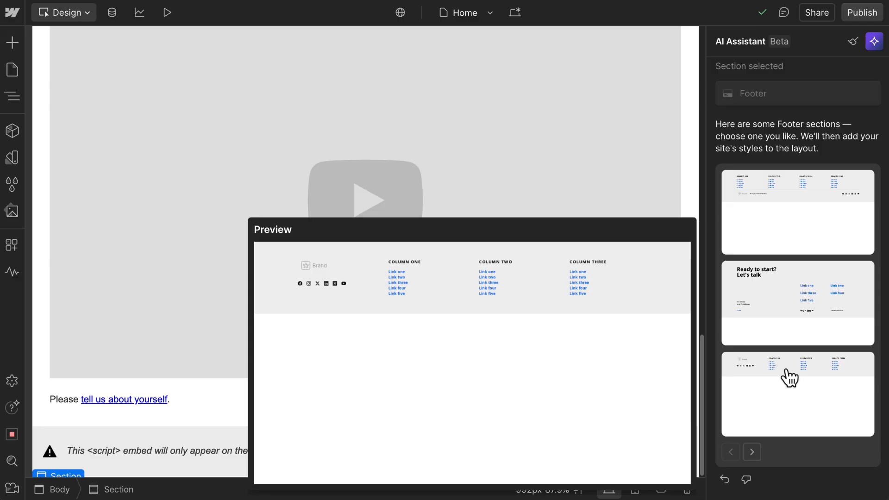
# Insert the AI Assistant's 'Ready to start? Let's talk' footer layout.
pyautogui.click(797, 303)
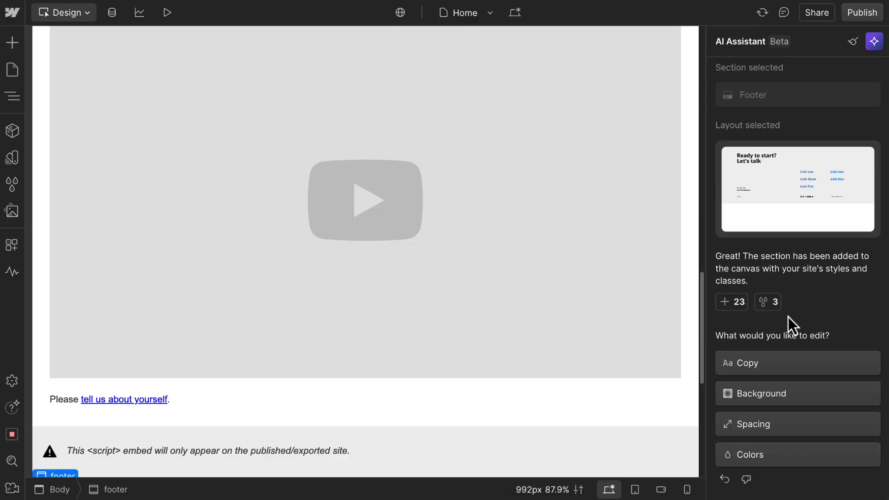
pyautogui.moveTo(798, 425)
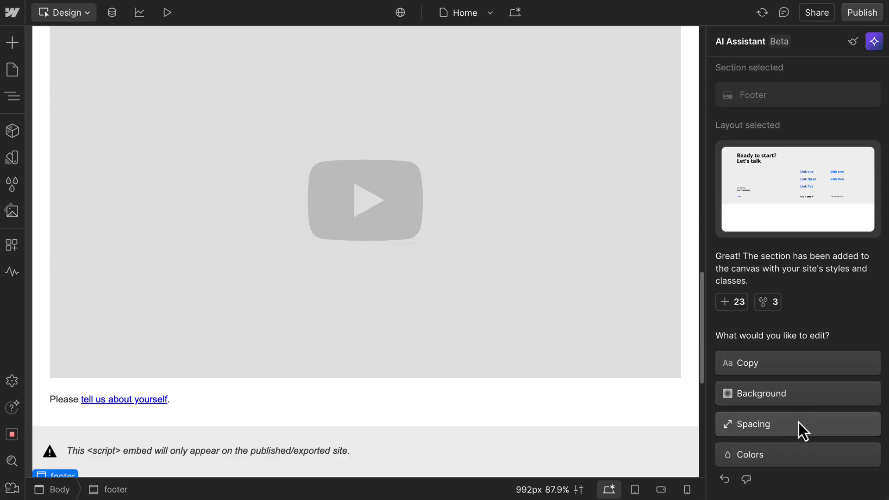
pyautogui.scroll(-3)
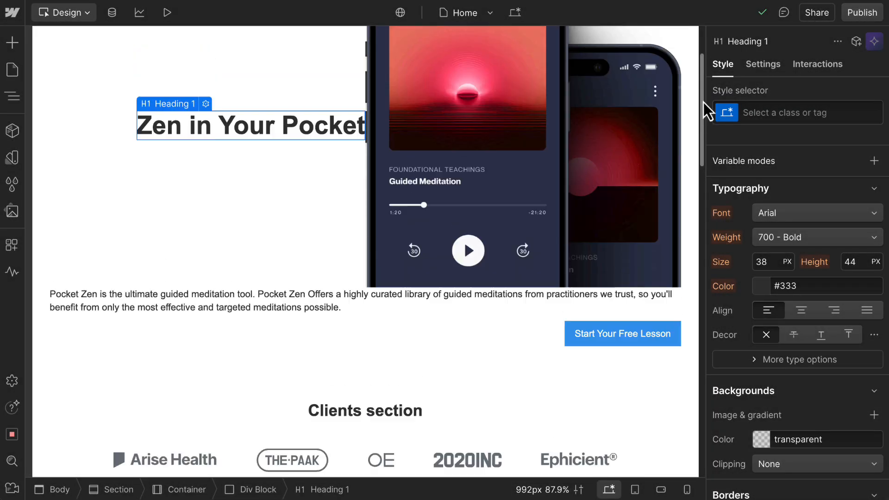
# Apply the dark Pocket Zen styling and set the hero heading font to the Headings variable.
pyautogui.scroll(3)
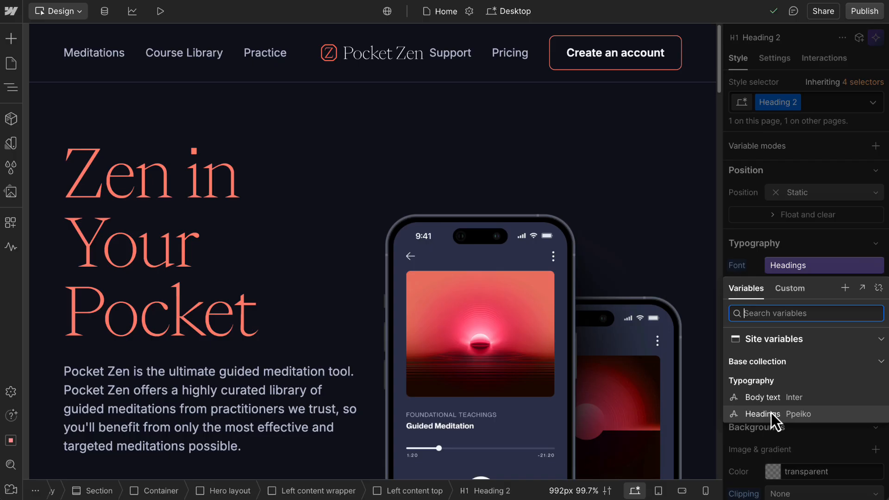
pyautogui.click(768, 414)
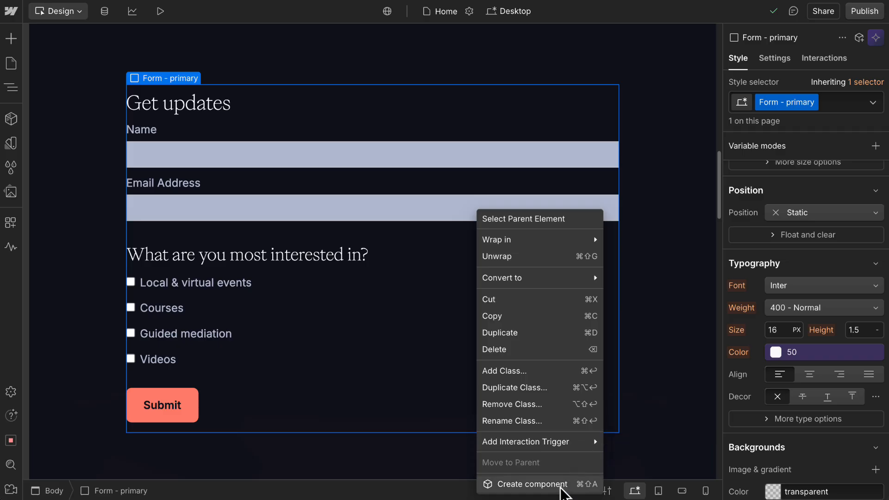
# Make the Get updates form a component named Form and check the components library.
pyautogui.click(531, 484)
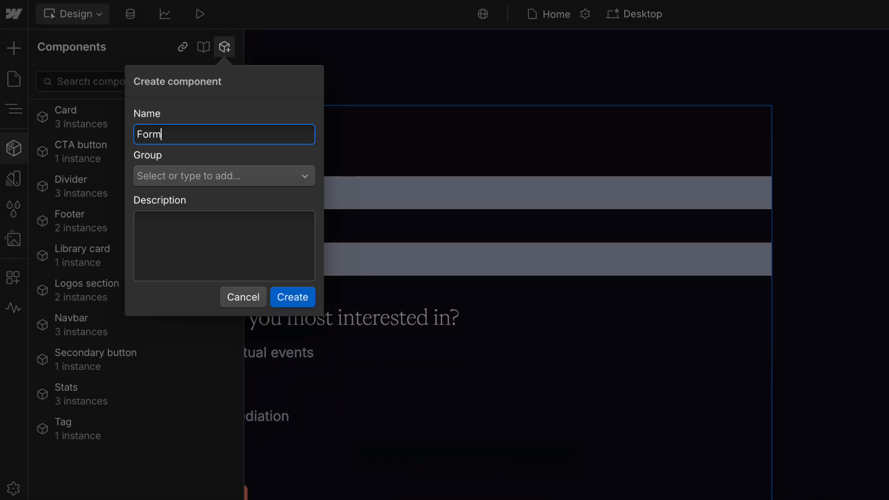
pyautogui.click(293, 296)
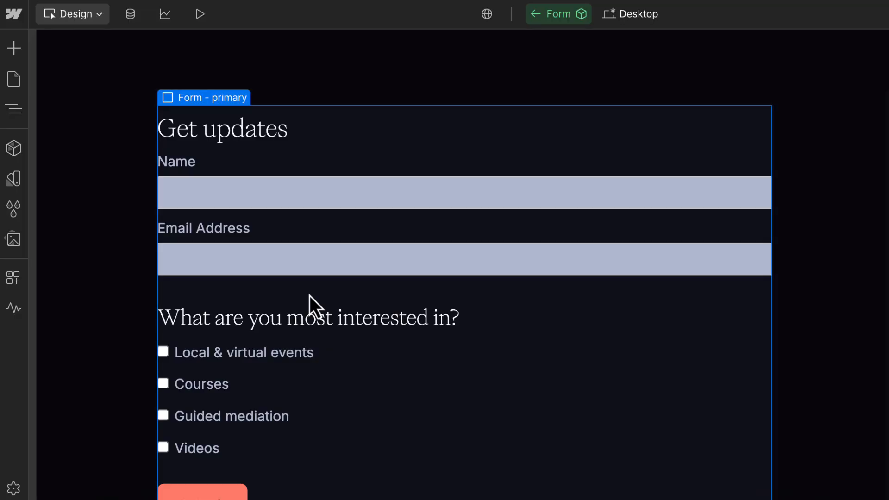
pyautogui.click(13, 149)
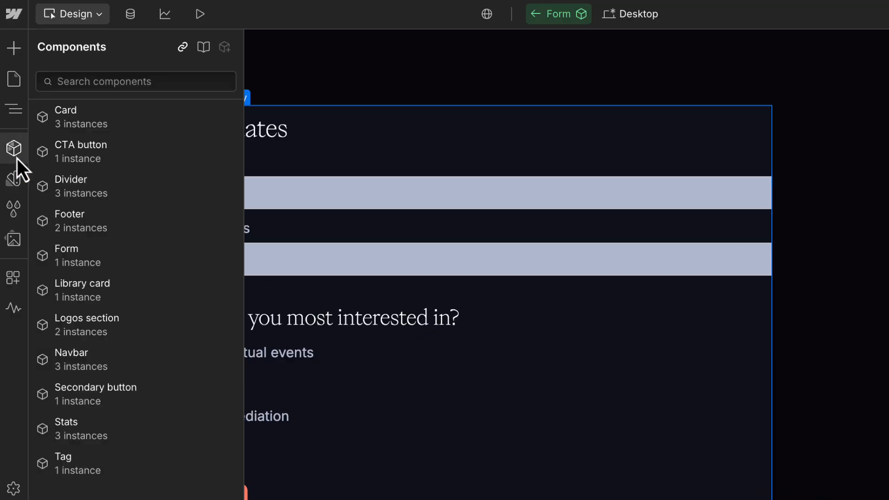
pyautogui.moveTo(102, 187)
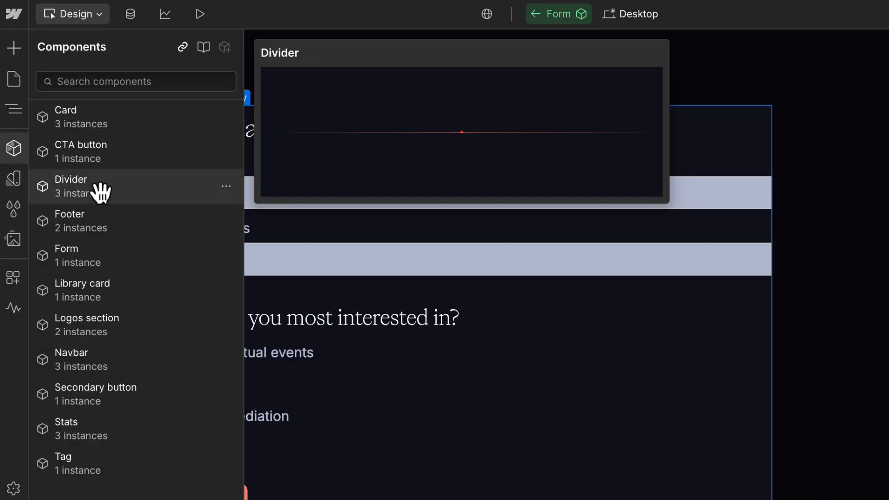